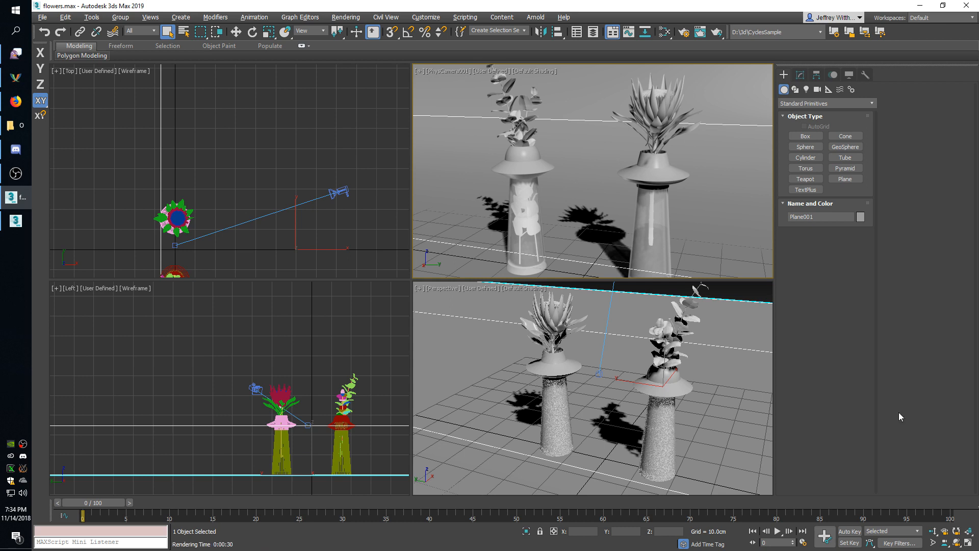
mouse_move(814, 321)
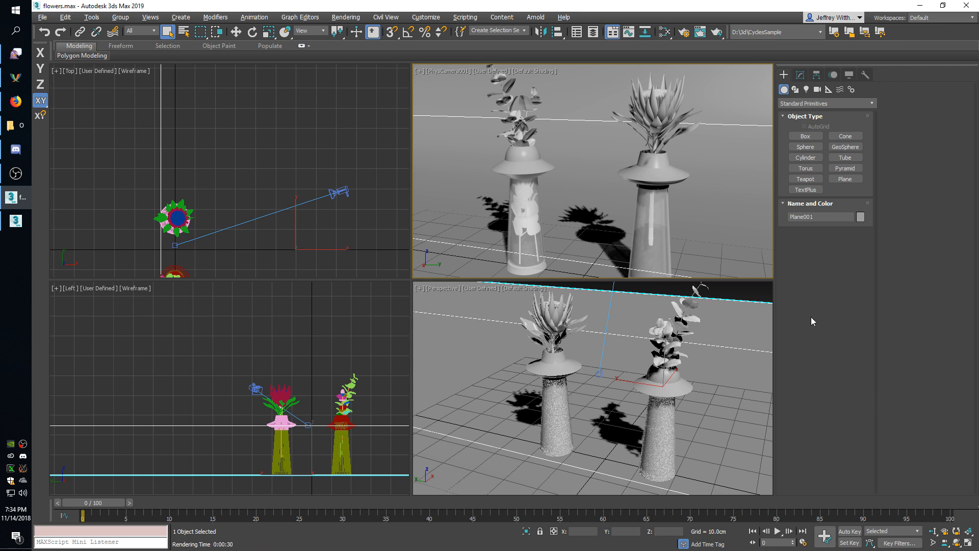
- Bring up Render Setup for the Cycles renderer and list its render elements
left_click(530, 230)
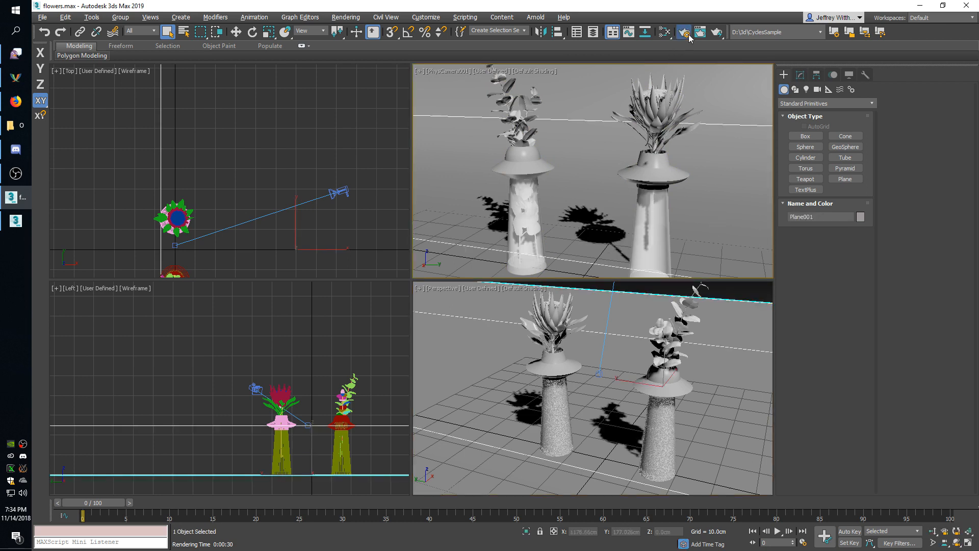
left_click(683, 31)
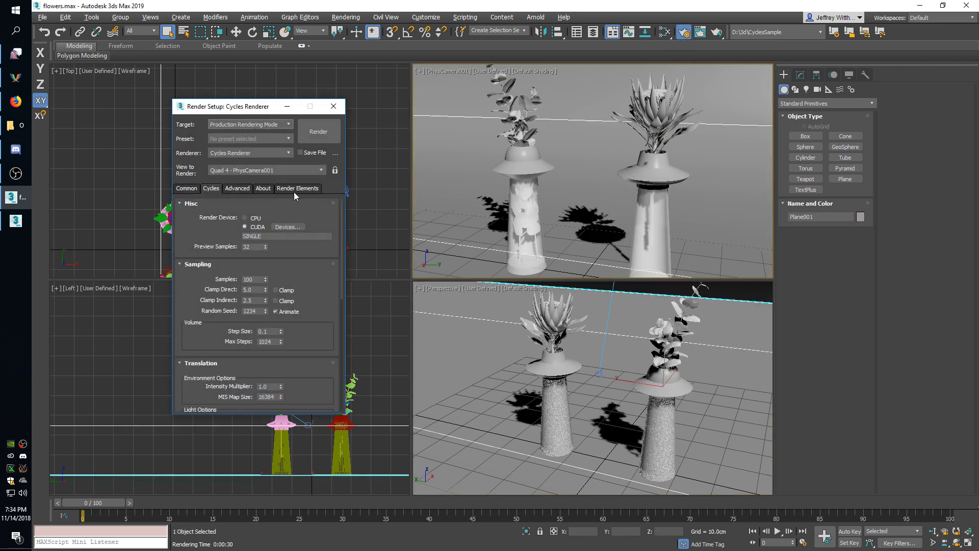
left_click(297, 188)
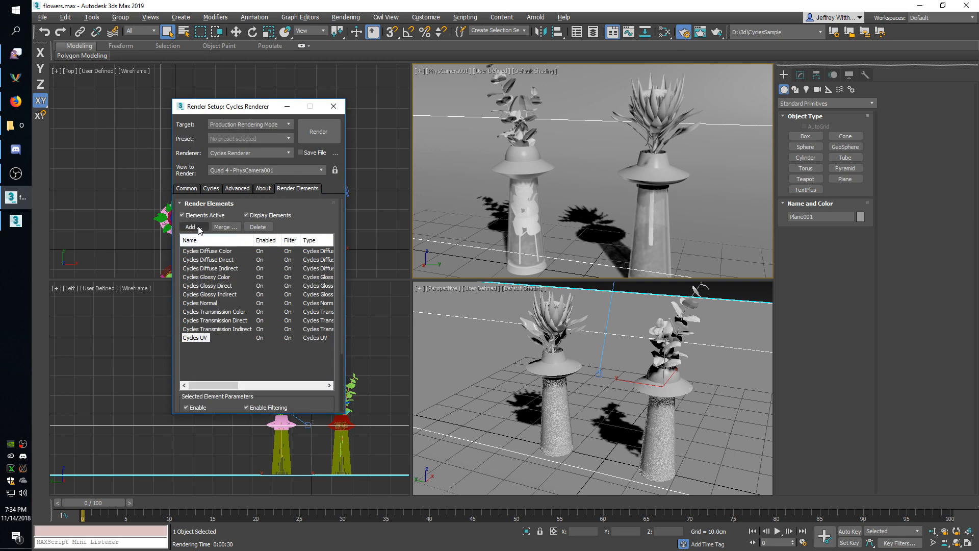
left_click(189, 227)
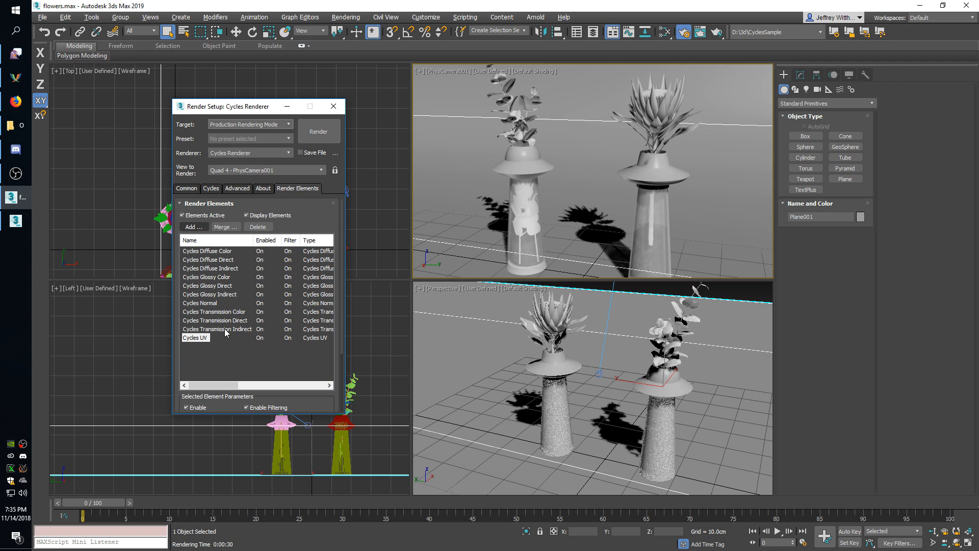
mouse_move(234, 320)
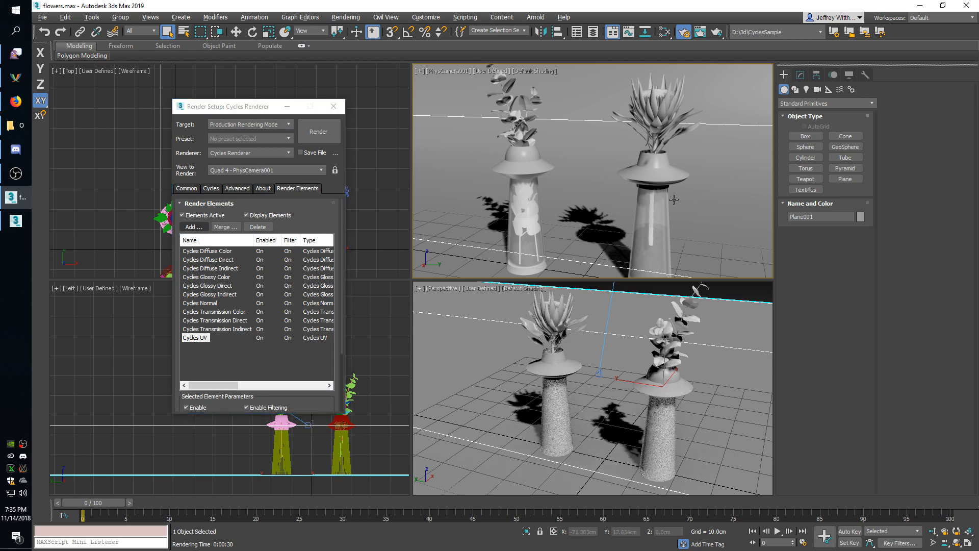
- Render PhysCamera001 with Cycles, producing the flower-vase beauty image and all passes
left_click(318, 131)
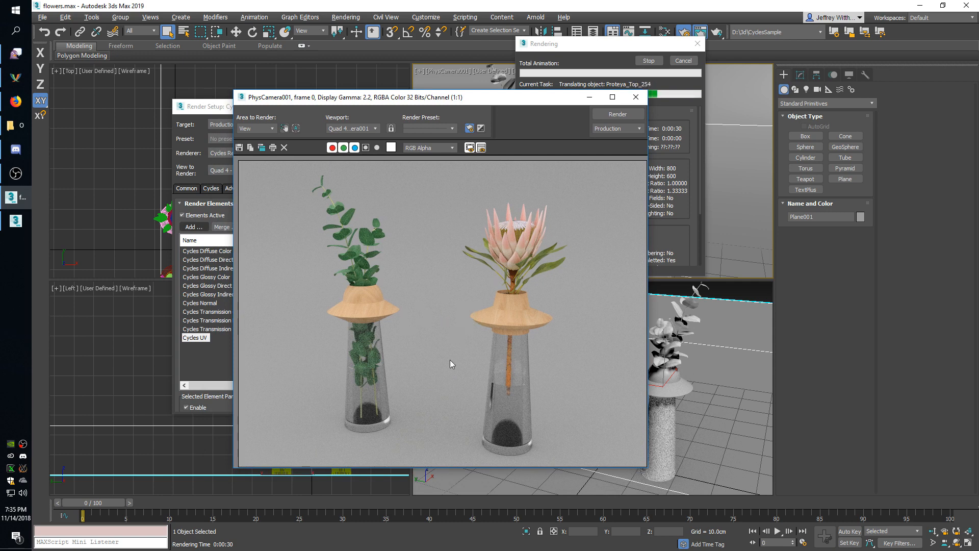
mouse_move(425, 331)
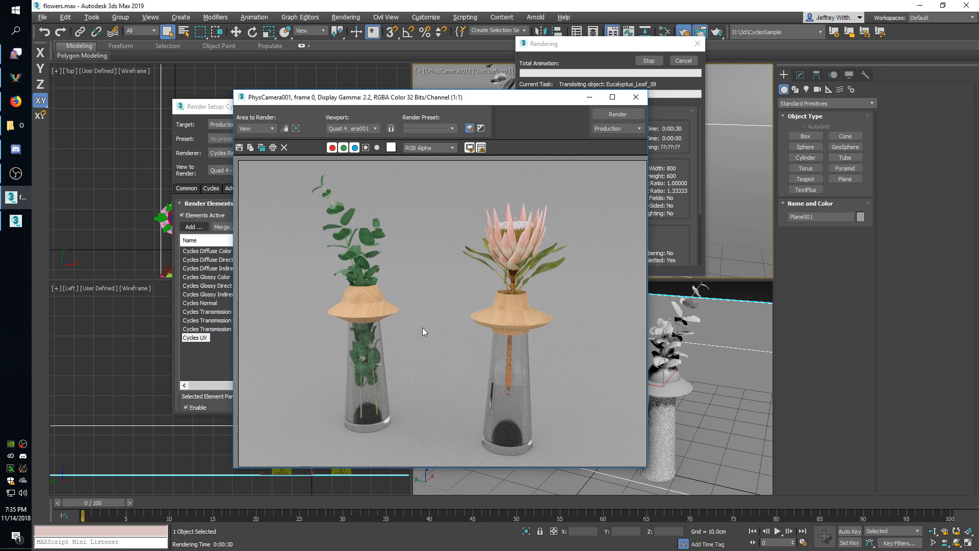
mouse_move(451, 310)
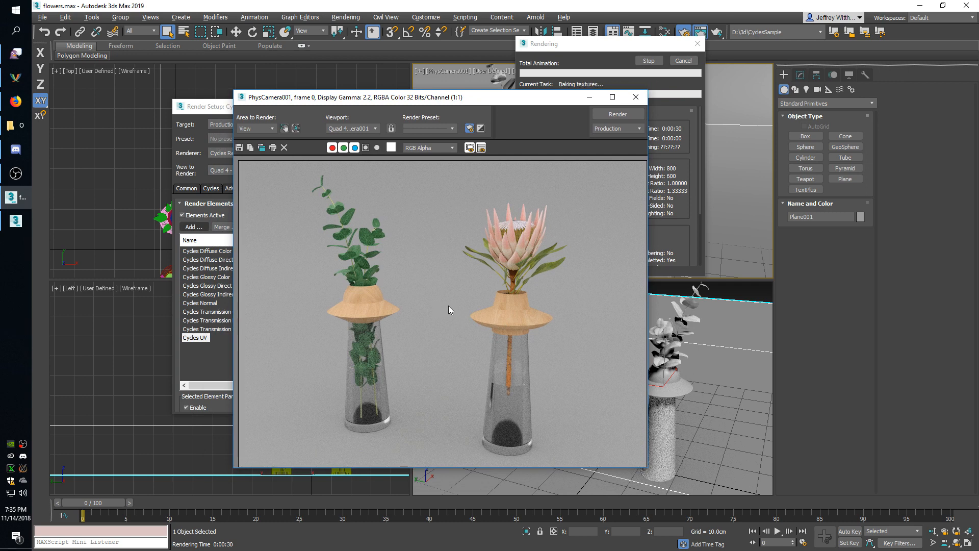
mouse_move(496, 309)
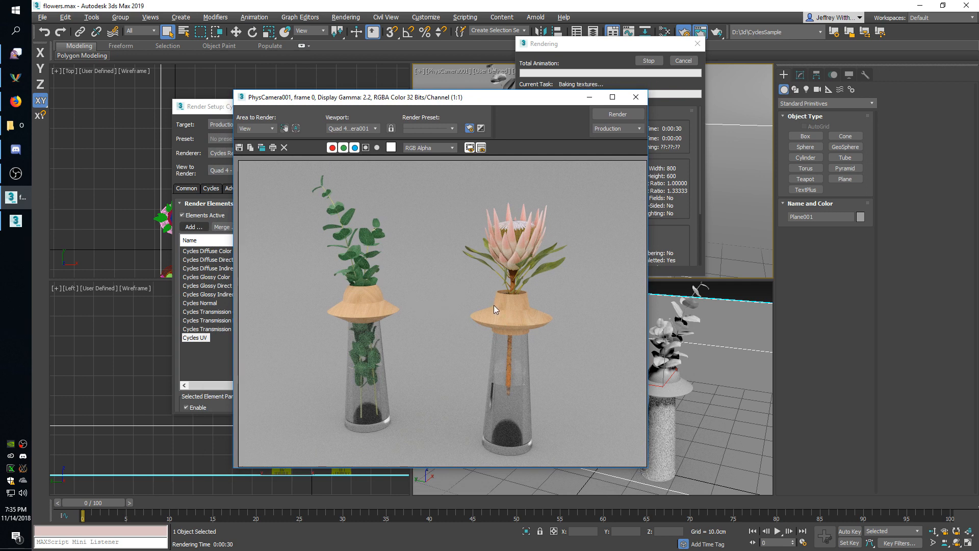
mouse_move(500, 279)
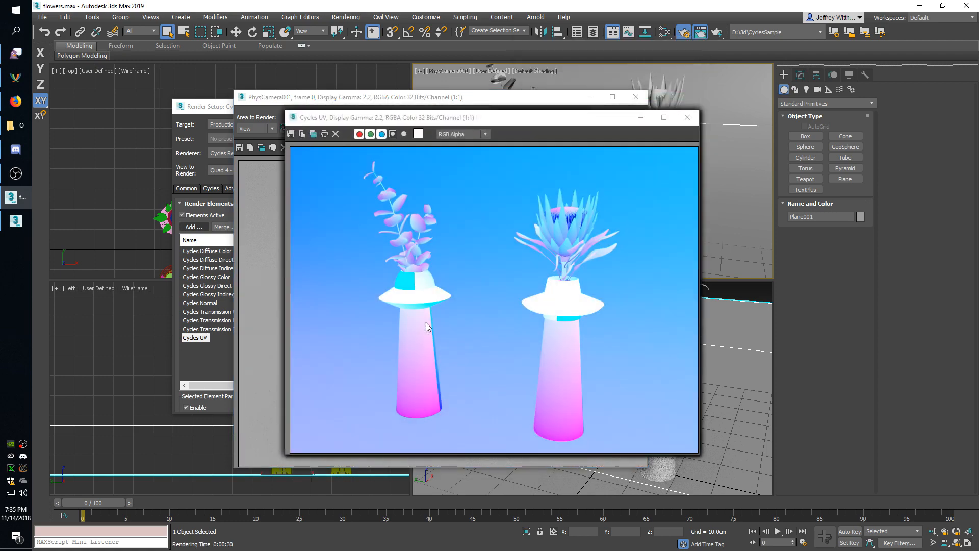
mouse_move(479, 125)
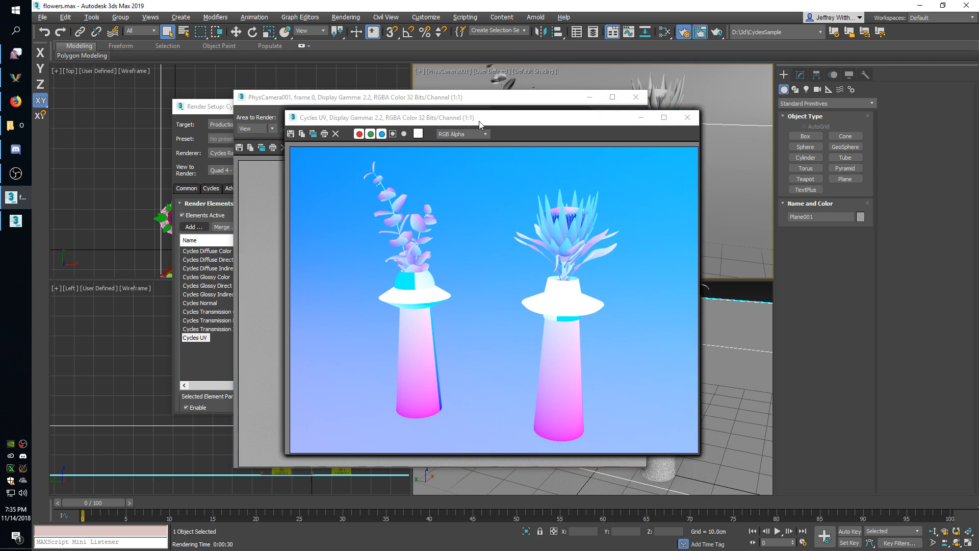
mouse_move(503, 264)
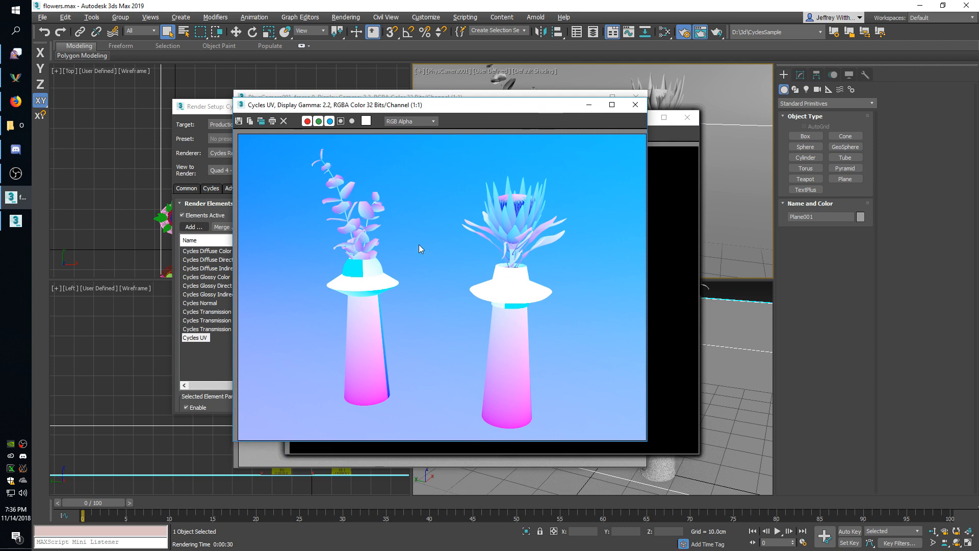
mouse_move(358, 290)
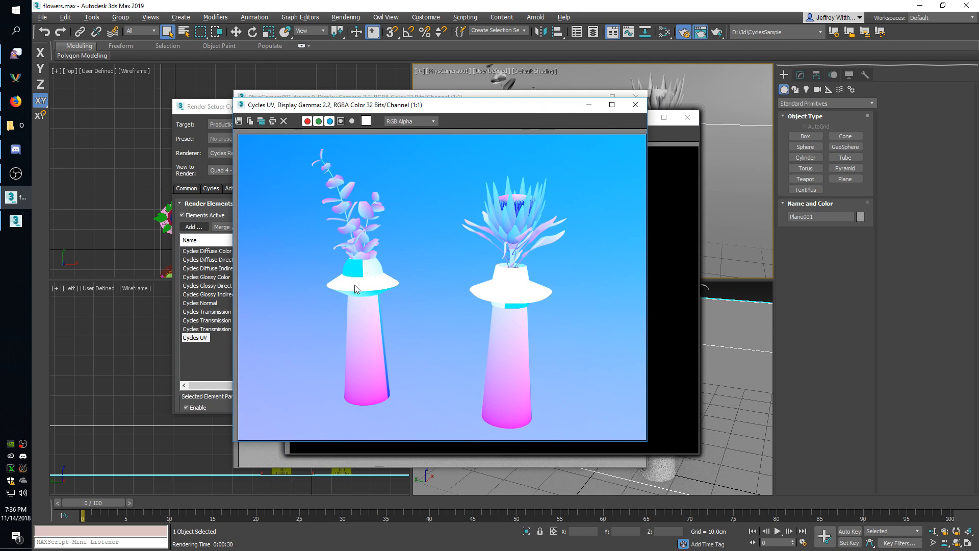
mouse_move(368, 336)
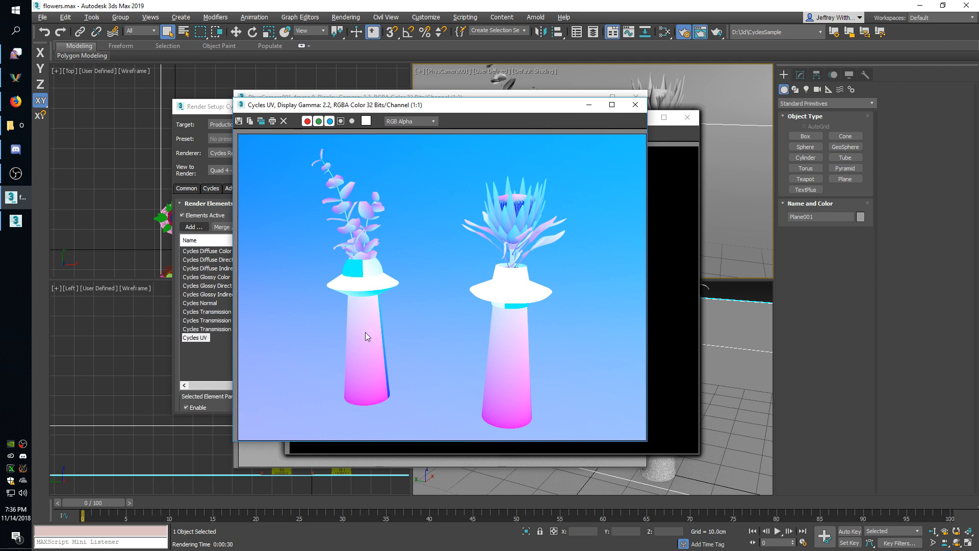
left_click(367, 325)
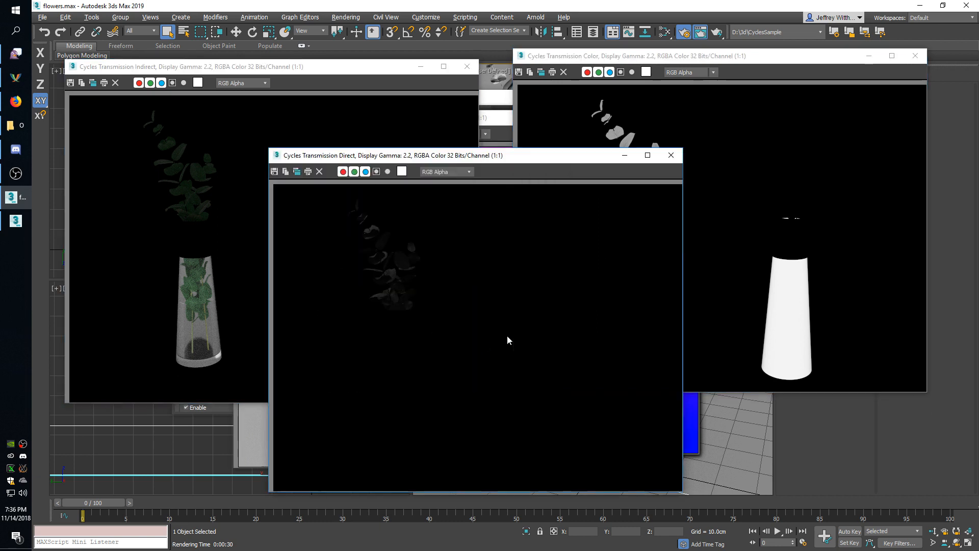
mouse_move(707, 304)
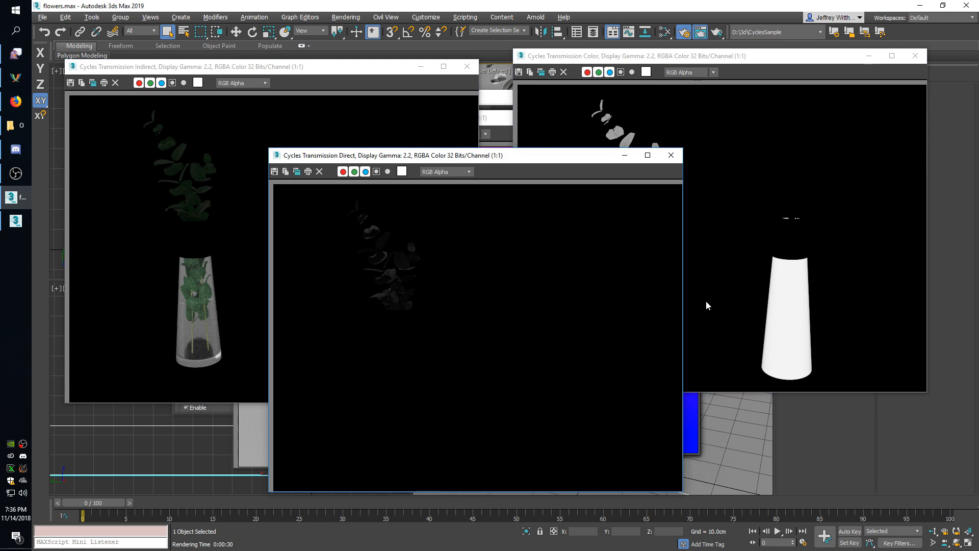
mouse_move(686, 269)
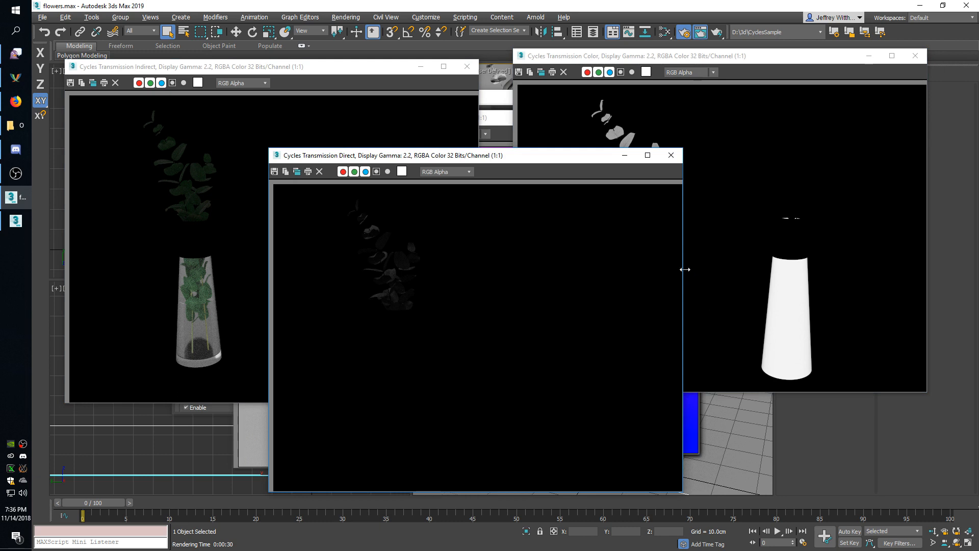
mouse_move(473, 139)
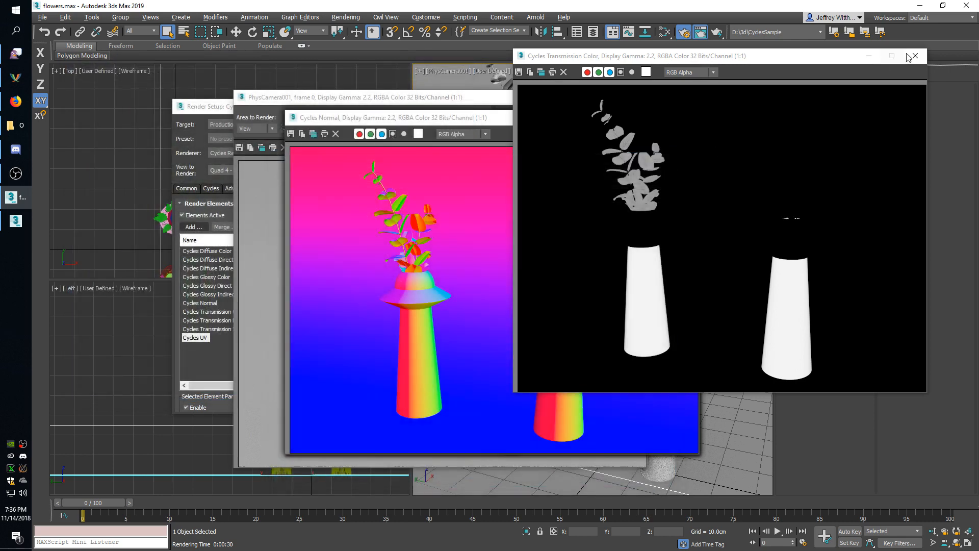
- Close the Transmission Color pass window to reveal the glossy passes
left_click(916, 56)
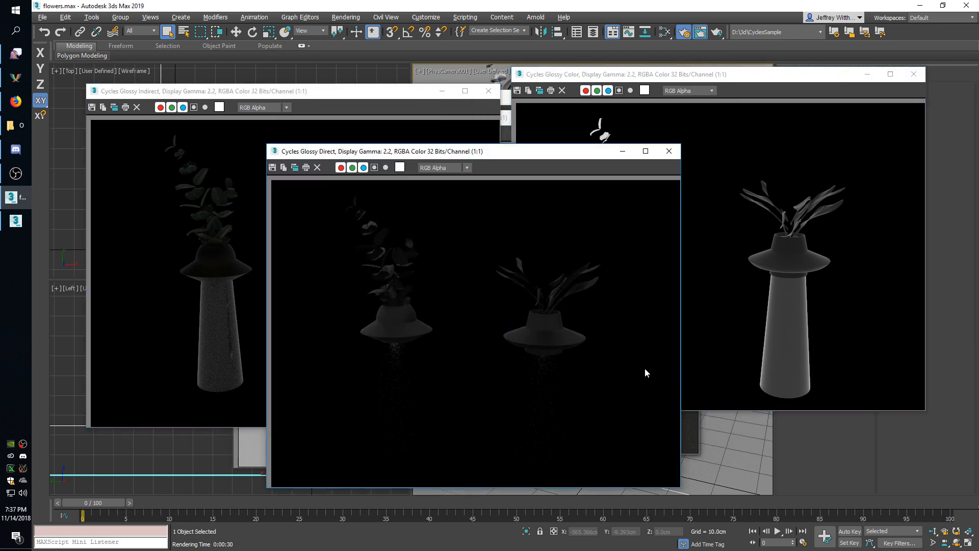
- Close the Glossy Color and Glossy Direct pass windows, revealing the diffuse passes
left_click(914, 73)
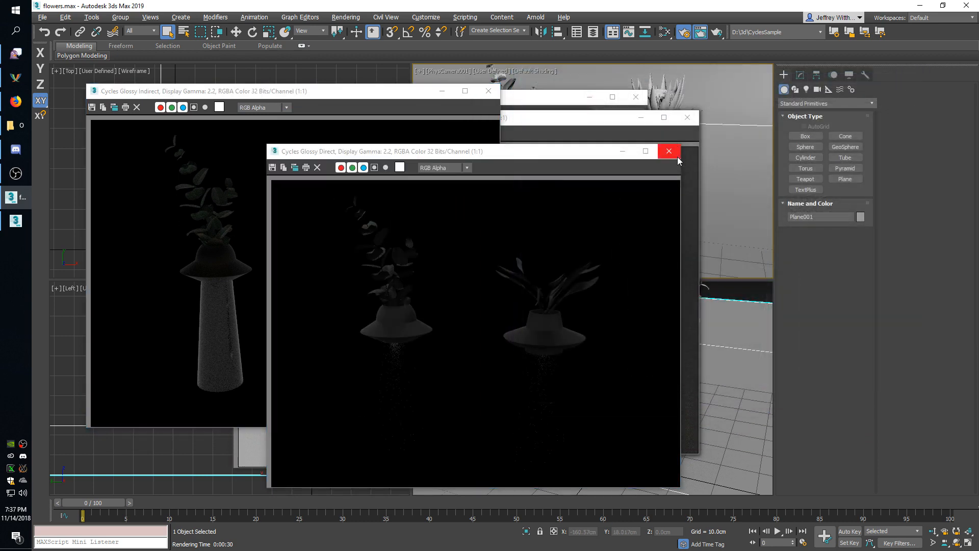
left_click(670, 151)
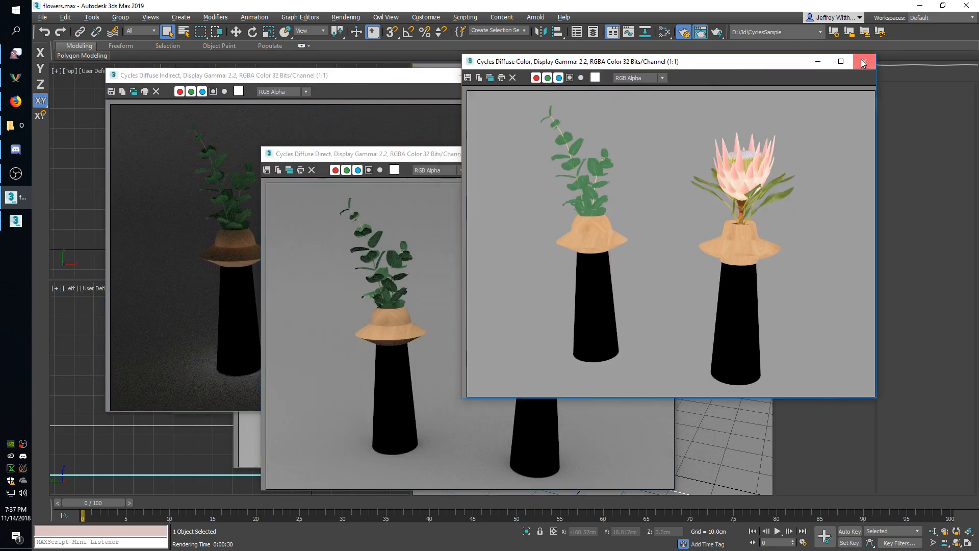
- Close the Diffuse Color pass and the PhysCamera001 beauty render windows
left_click(864, 61)
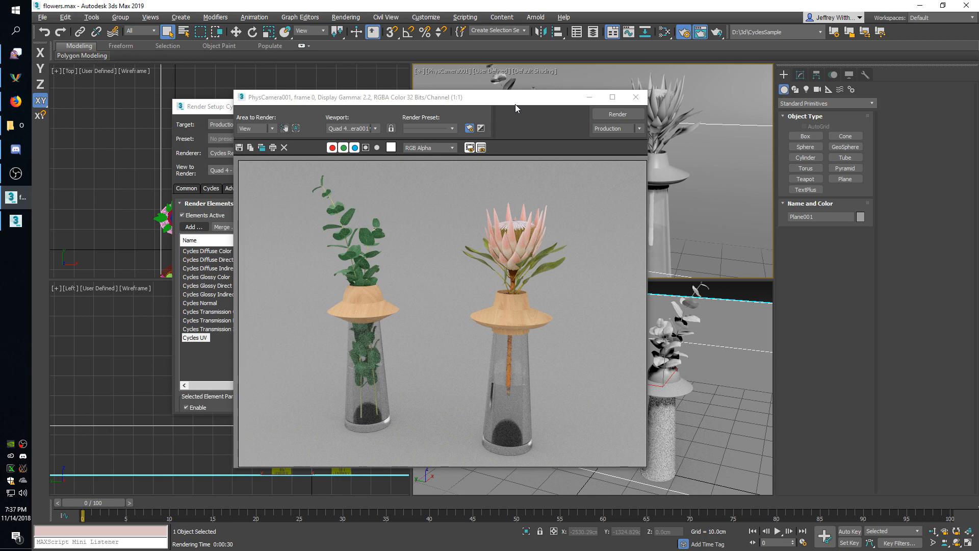
left_click(637, 97)
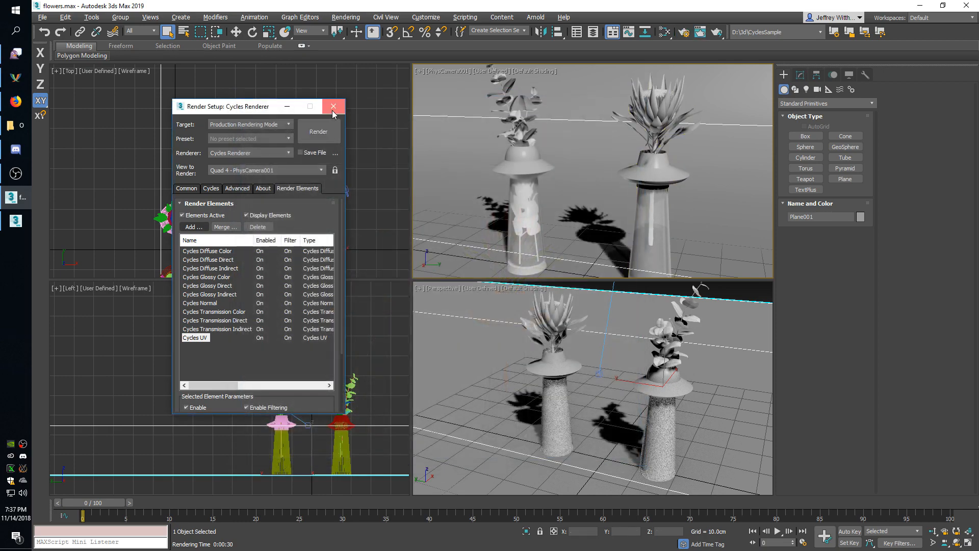
- Close the Render Setup dialog before switching to the depth.max scene
left_click(334, 106)
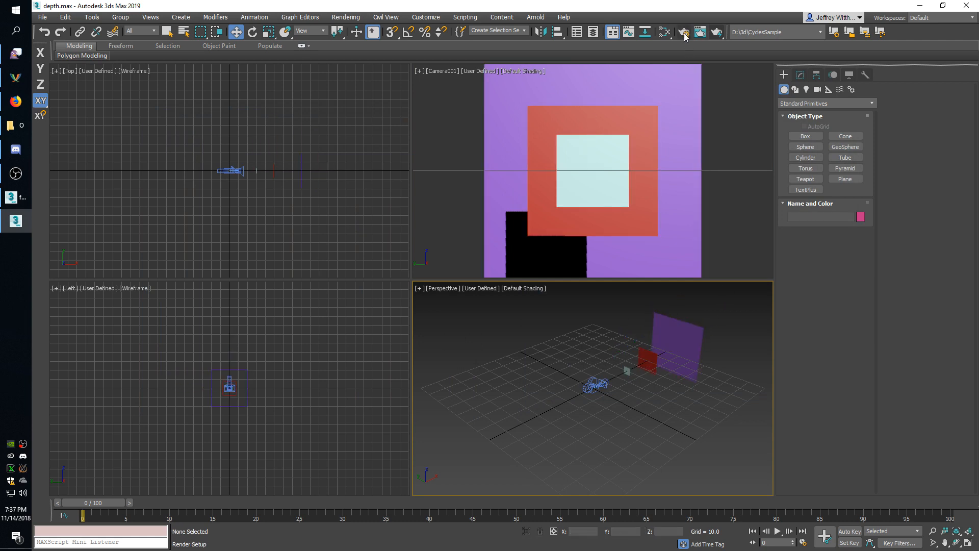
- Render Camera001's view of the depth scene with its Cycles Depth pass
left_click(688, 32)
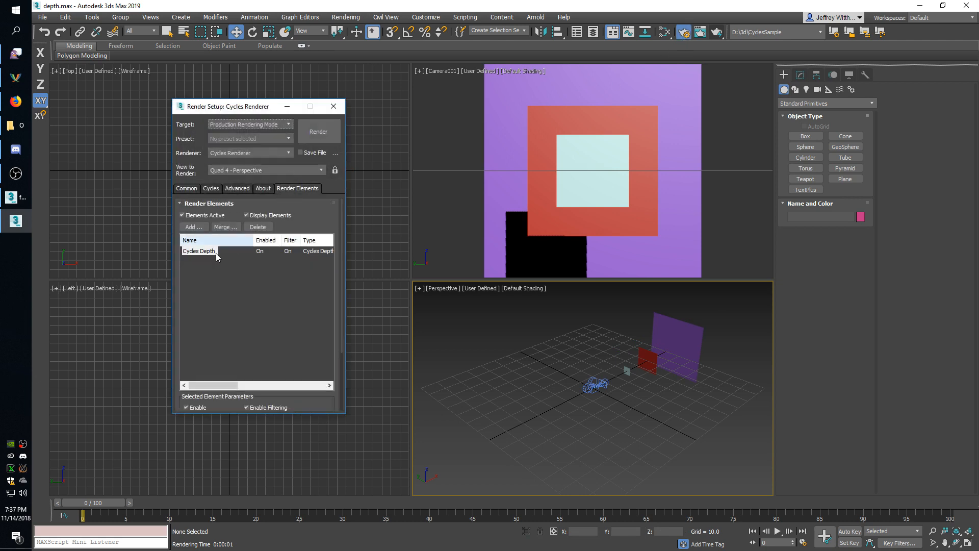
mouse_move(312, 196)
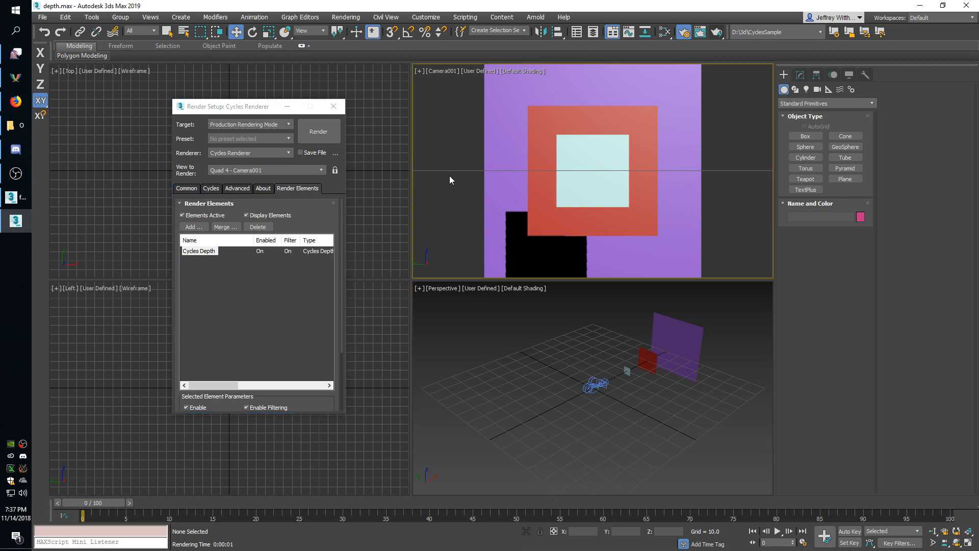
left_click(318, 131)
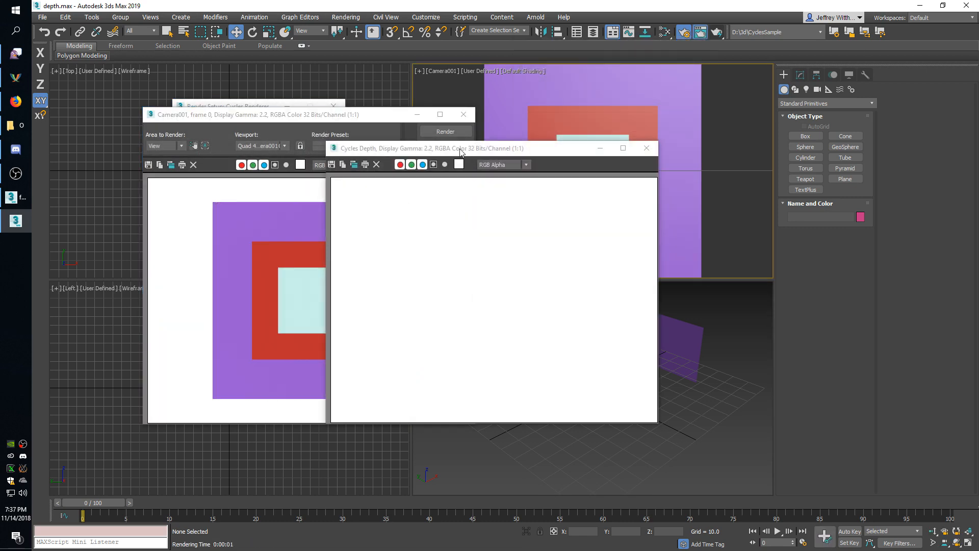
left_click_drag(428, 148, 641, 141)
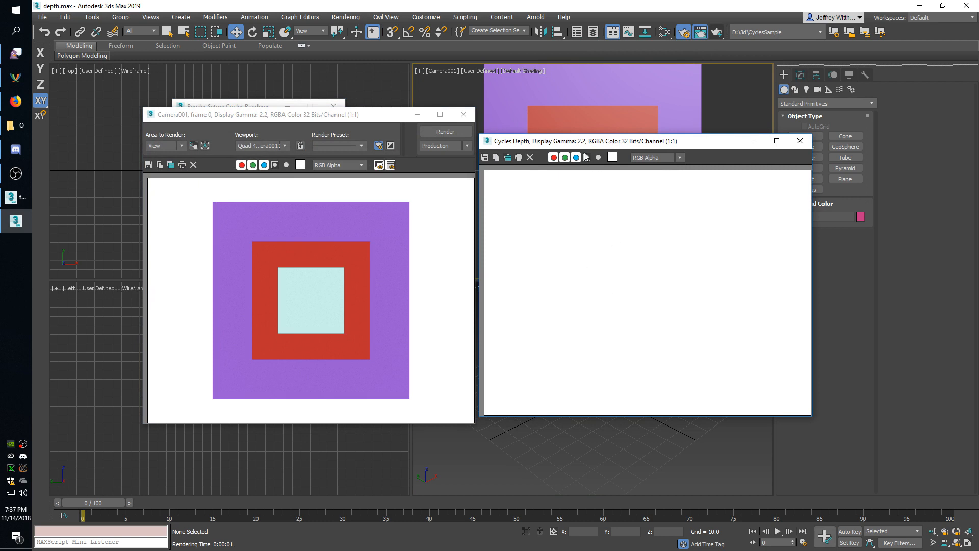
left_click_drag(625, 141, 702, 149)
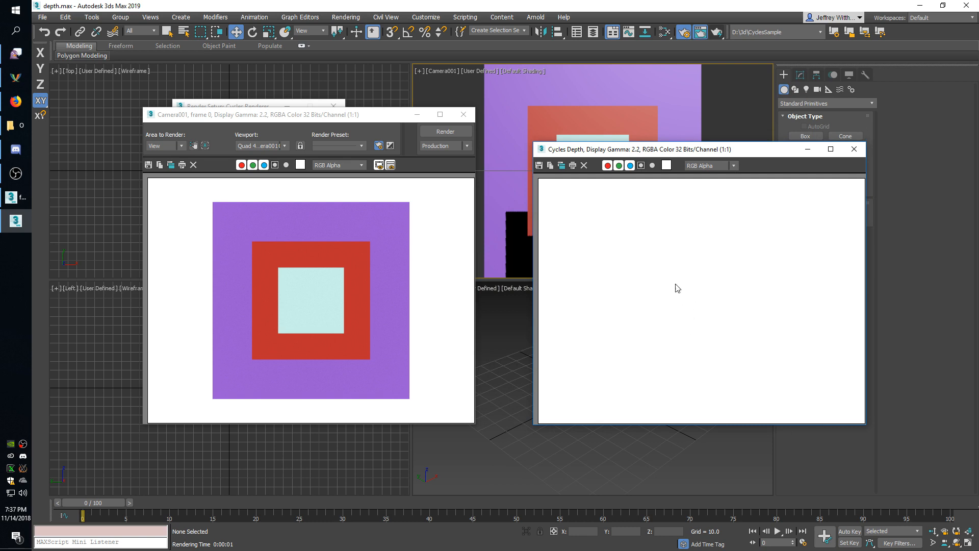
mouse_move(674, 308)
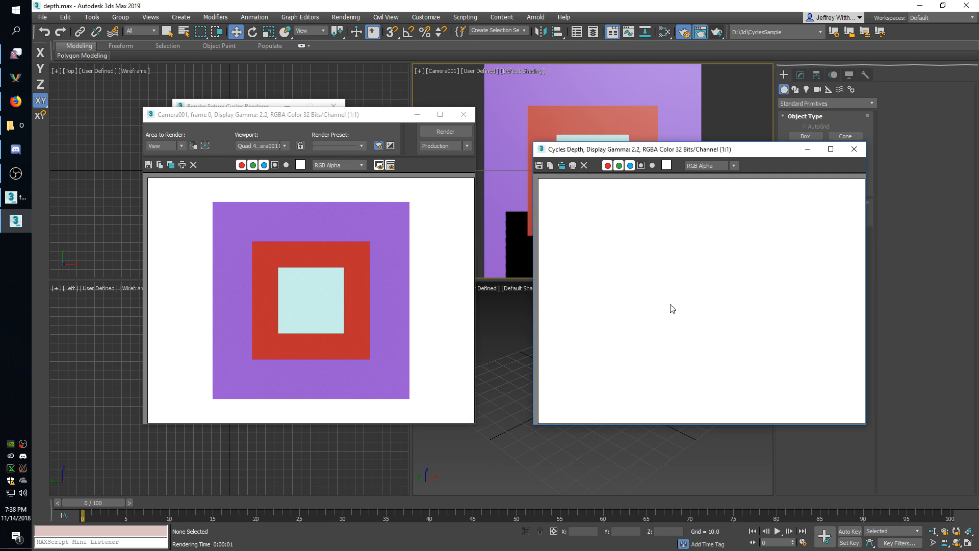
mouse_move(696, 300)
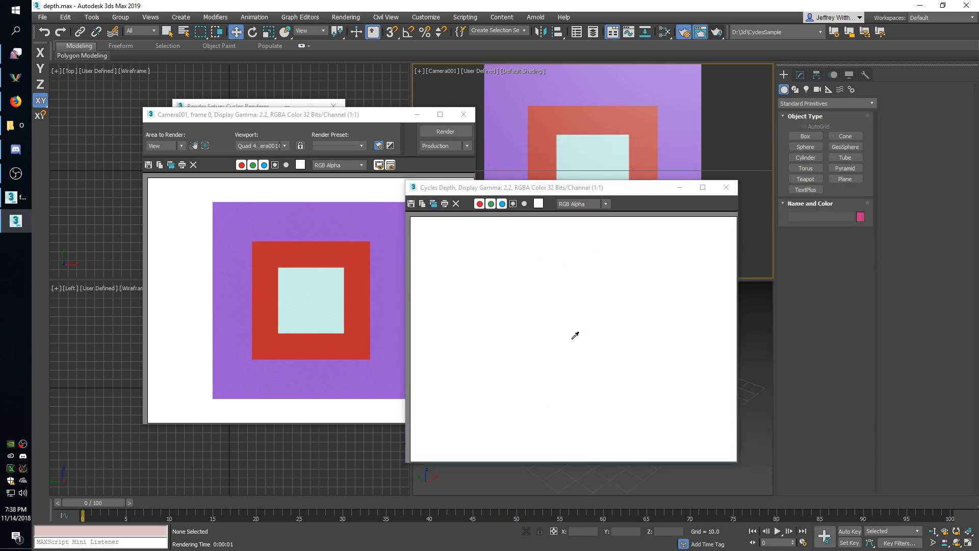
left_click(570, 335)
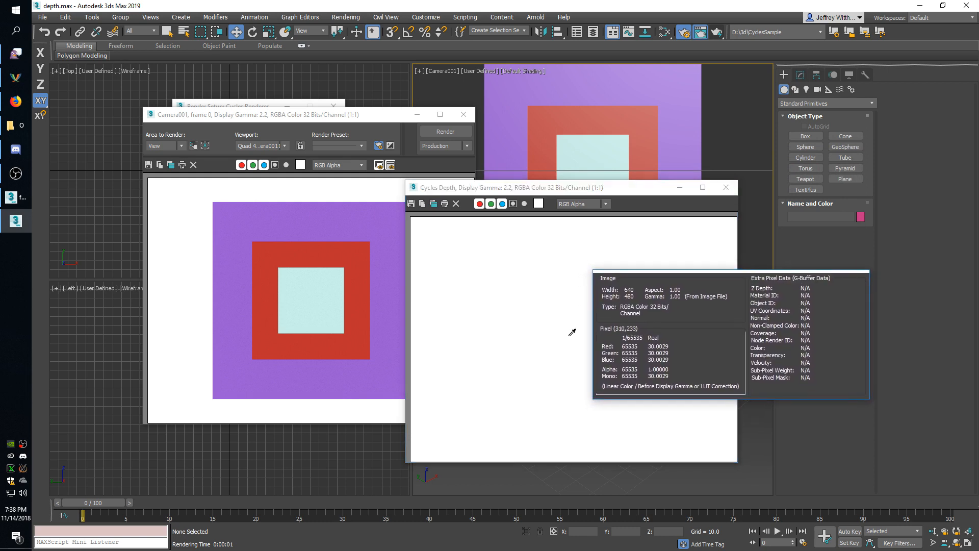
mouse_move(581, 330)
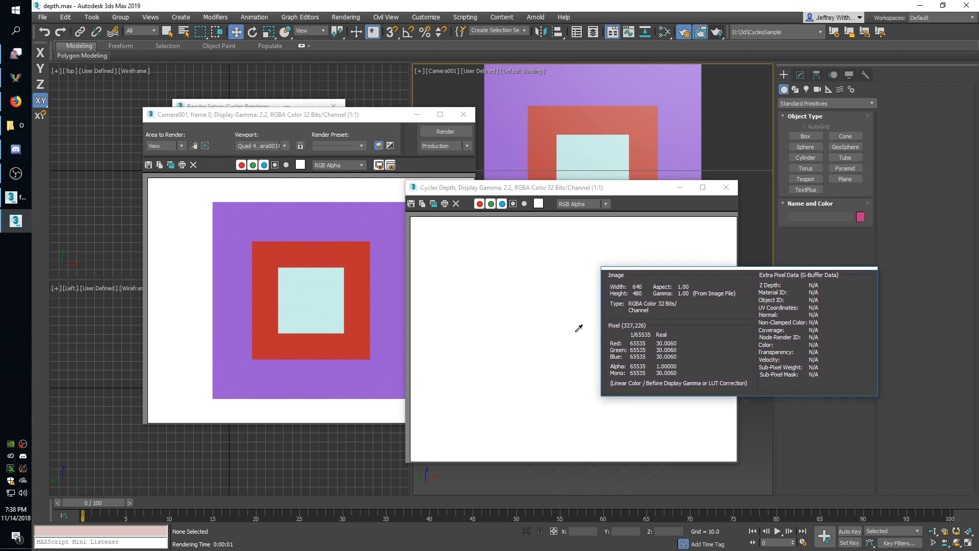
mouse_move(526, 330)
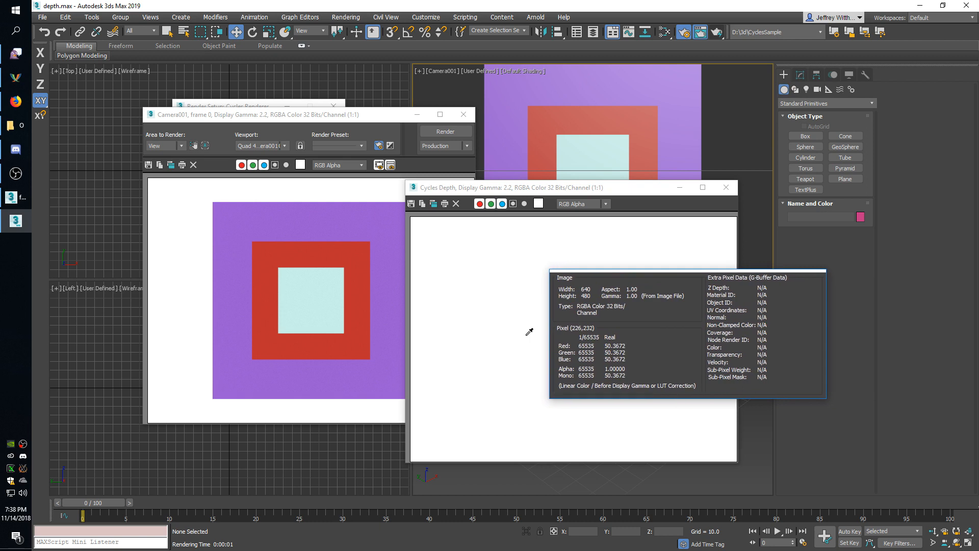
mouse_move(527, 328)
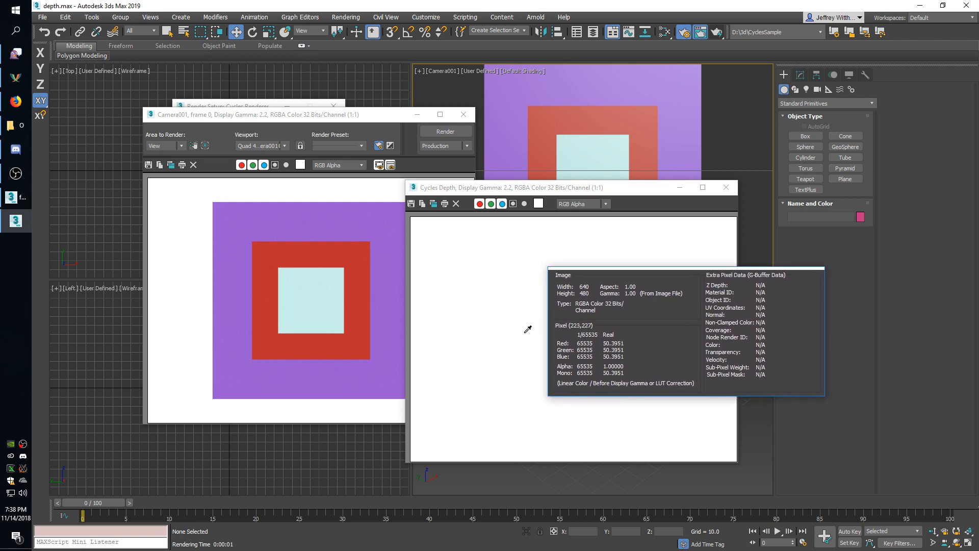
mouse_move(496, 330)
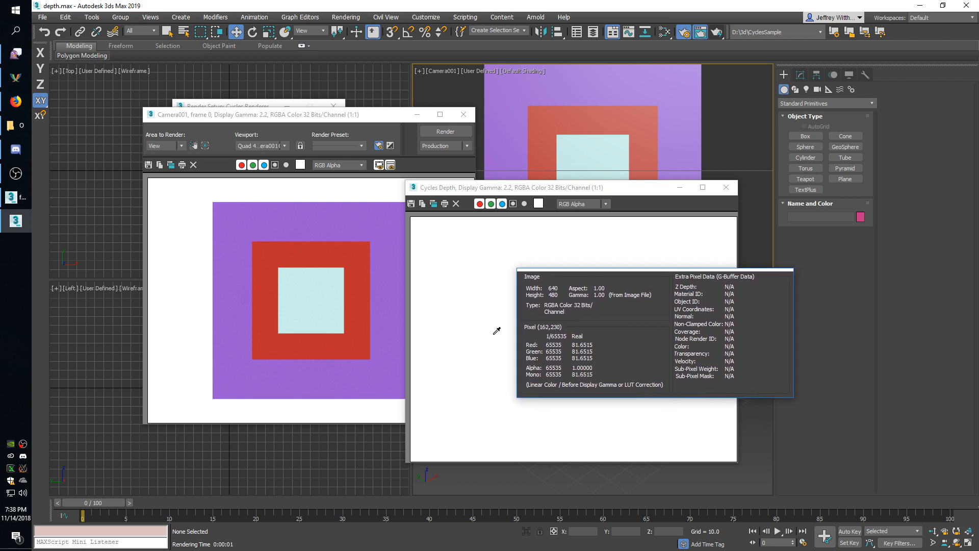
mouse_move(500, 338)
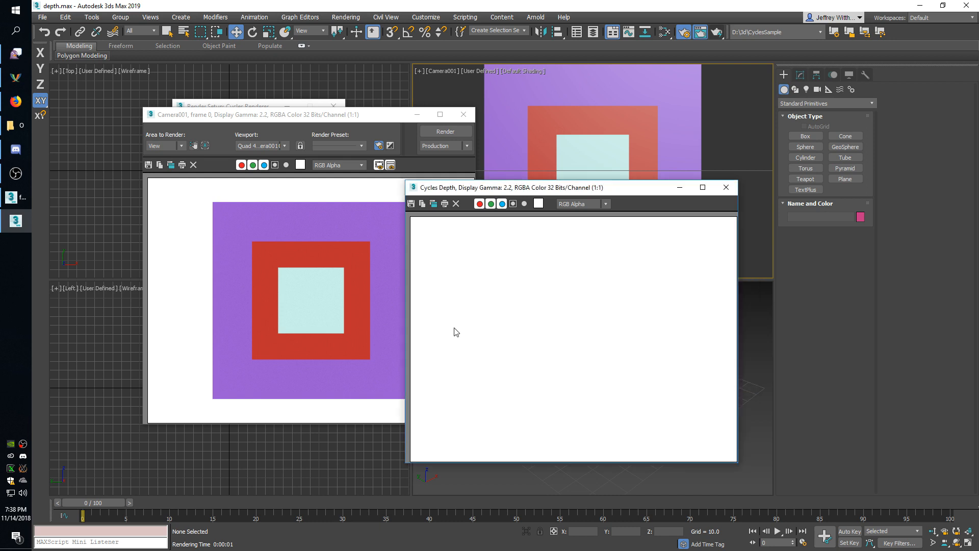
mouse_move(727, 187)
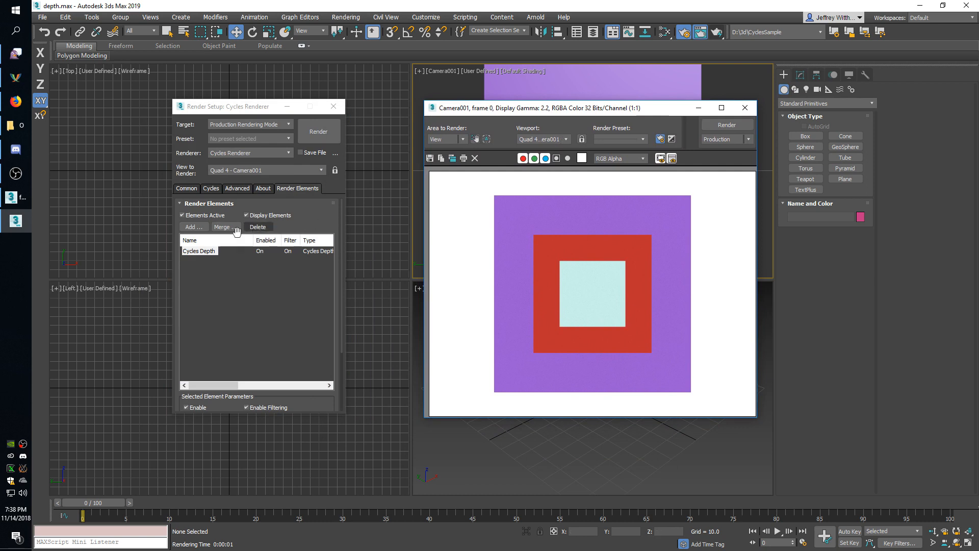
- Add a Cycles Mist element beside Cycles Depth and move Render Setup aside
left_click(190, 227)
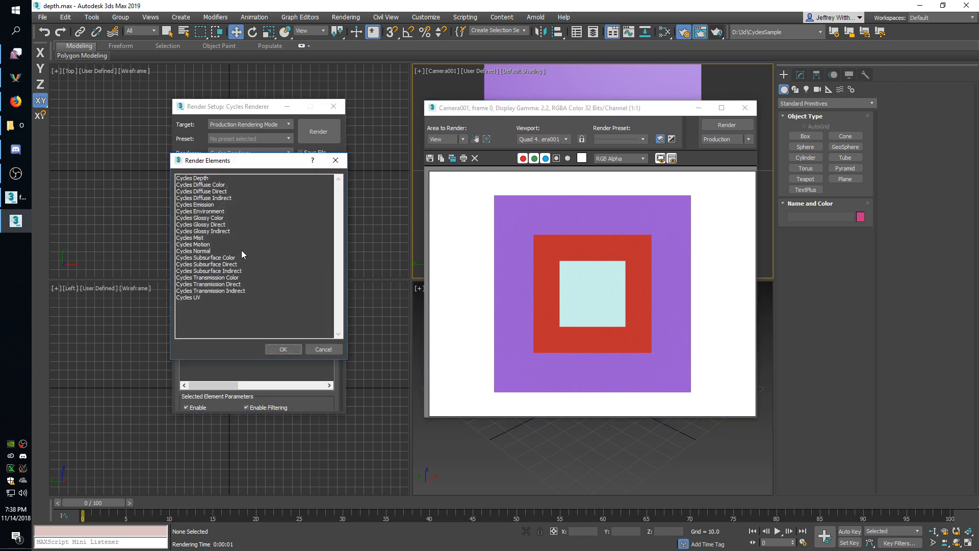
left_click(189, 238)
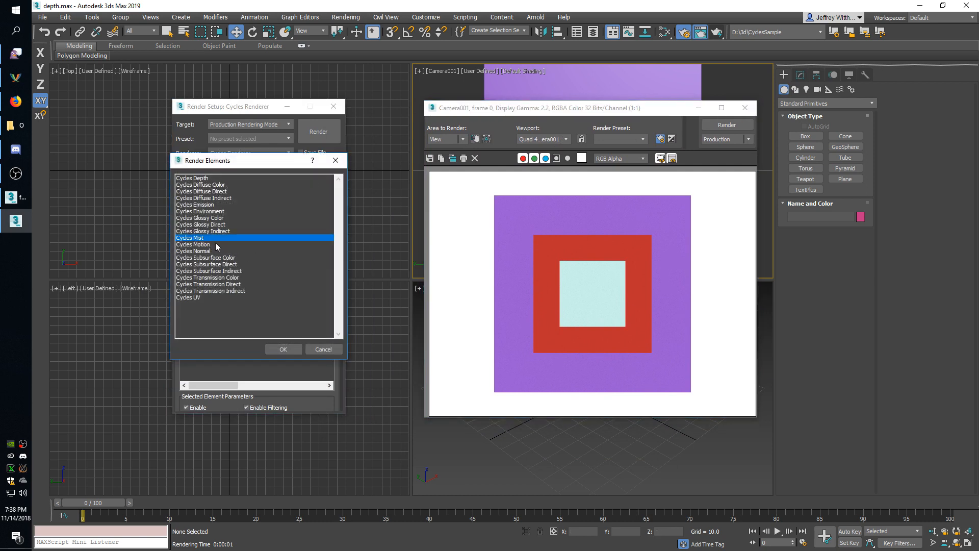
left_click(284, 349)
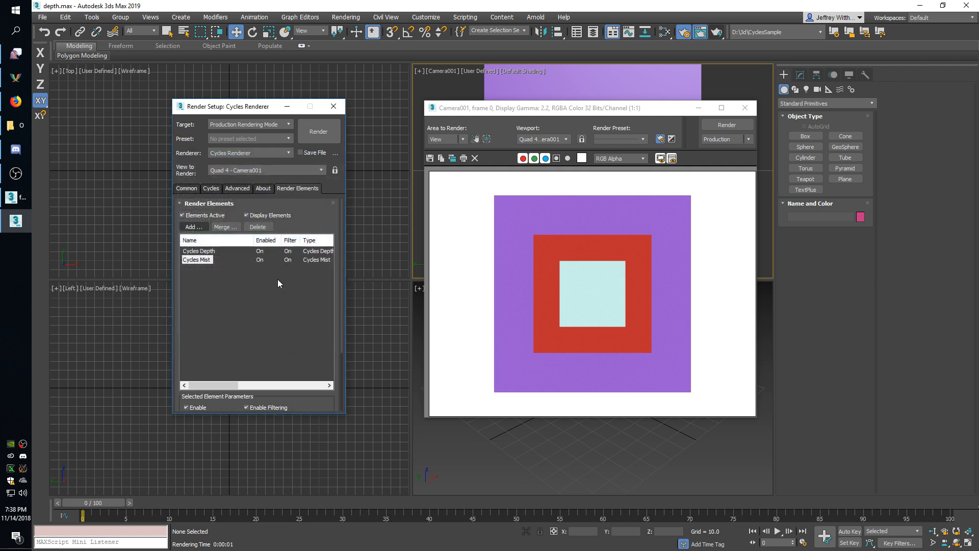
left_click_drag(231, 106, 223, 109)
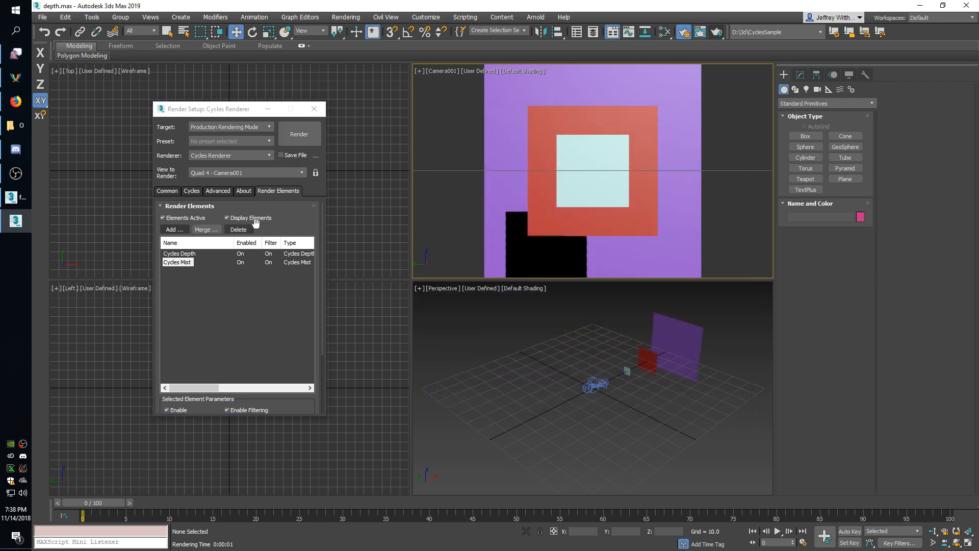
- Re-render so the Cycles Mist pass shows the three planes as graded greys
left_click(299, 133)
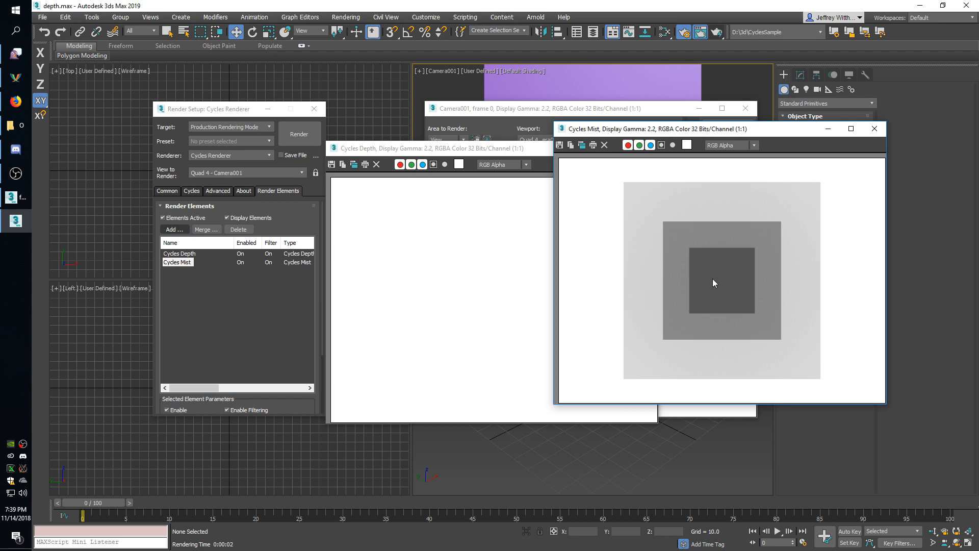
mouse_move(694, 277)
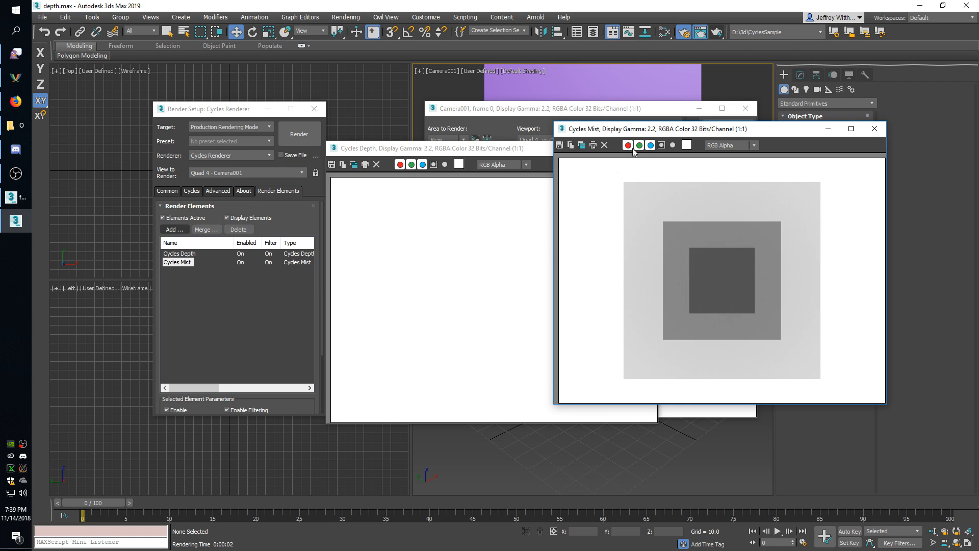
left_click(219, 190)
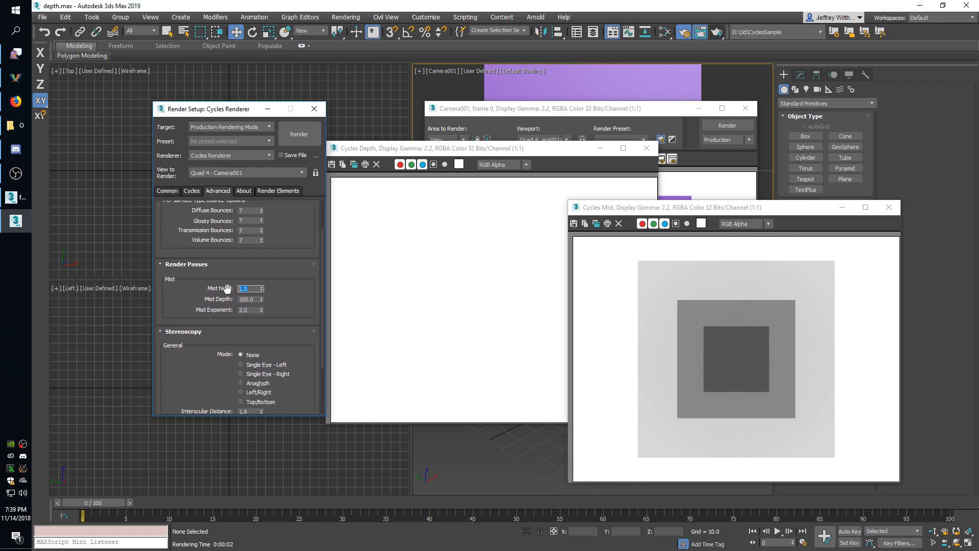
mouse_move(221, 286)
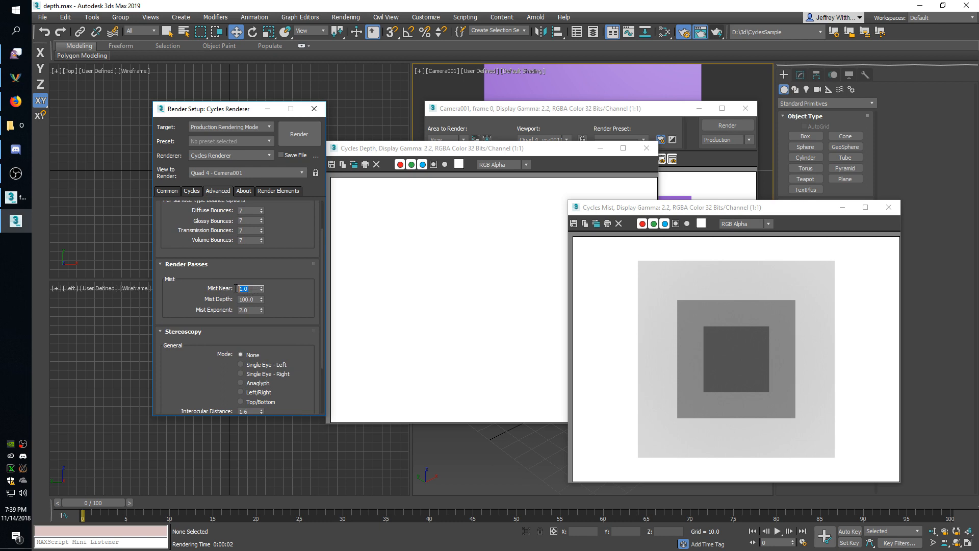
mouse_move(720, 373)
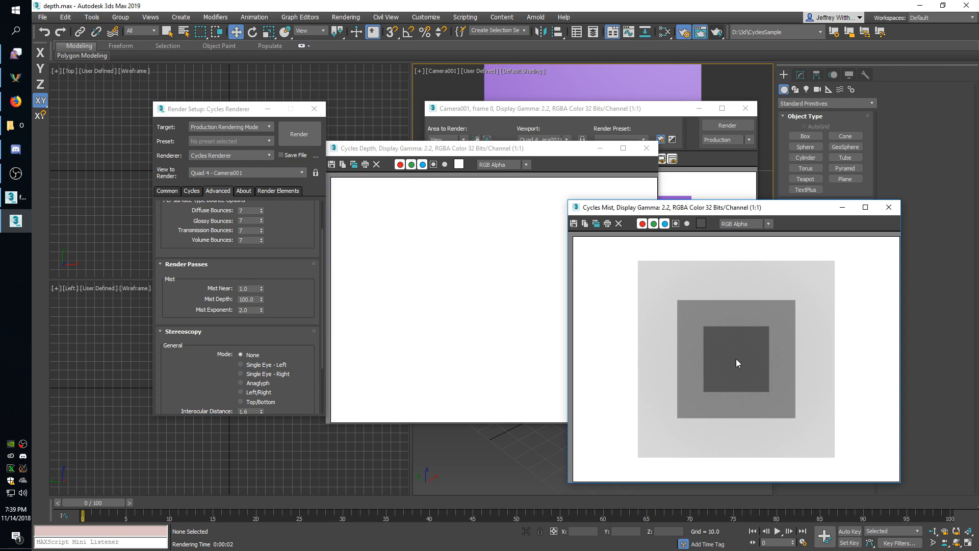
mouse_move(264, 294)
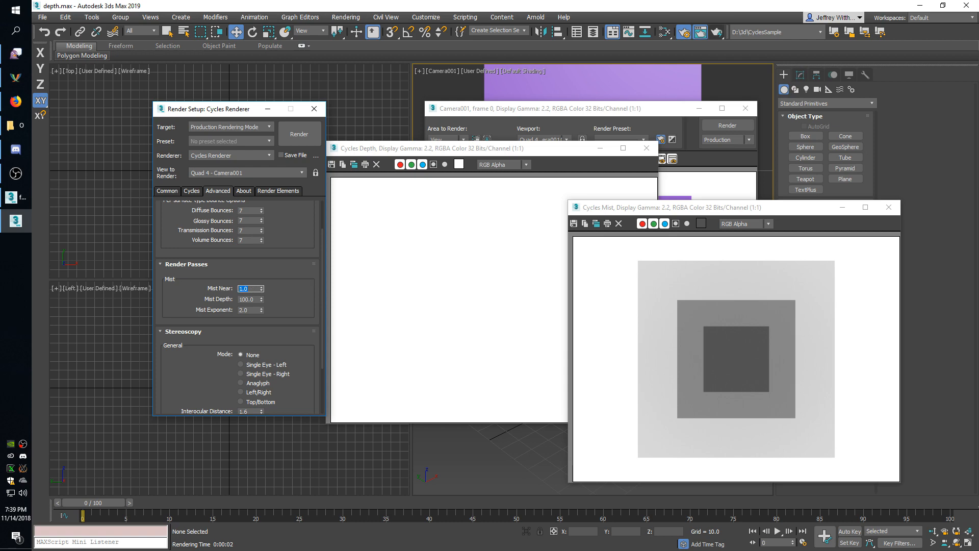
- Set Mist Near to 35.0 in the Cycles render pass settings
type("35.0")
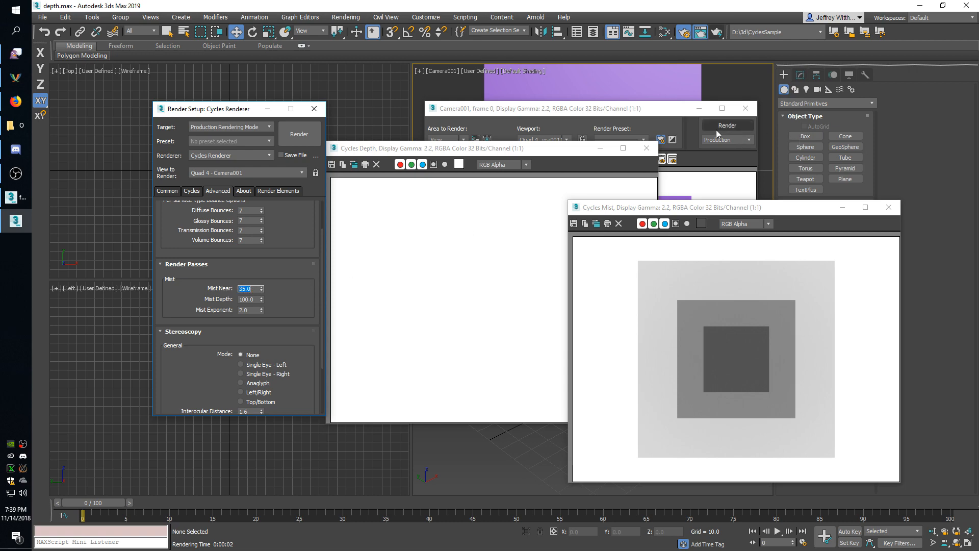
- Re-render with Mist Near 35 and inspect the darker mist pass, nearest plane black
left_click(728, 125)
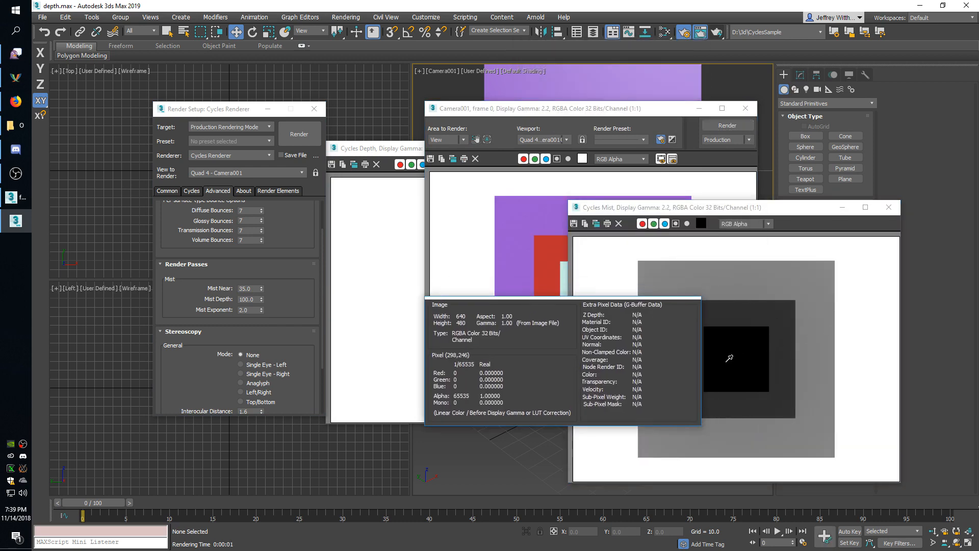
mouse_move(732, 361)
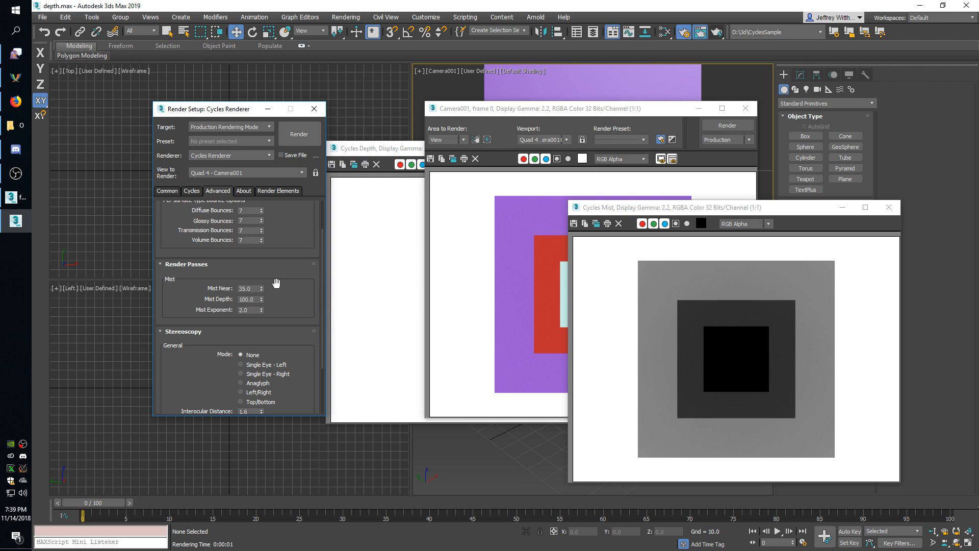
mouse_move(702, 300)
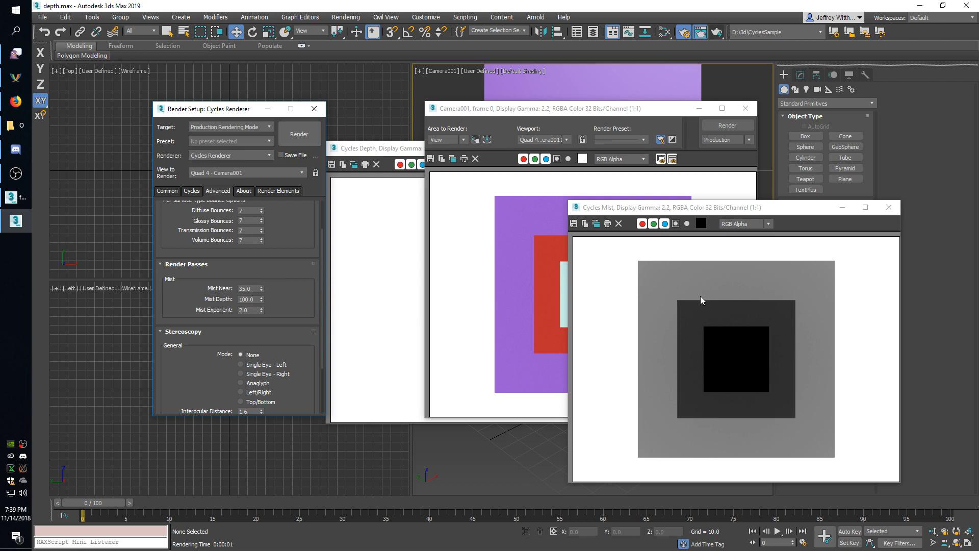
left_click(741, 357)
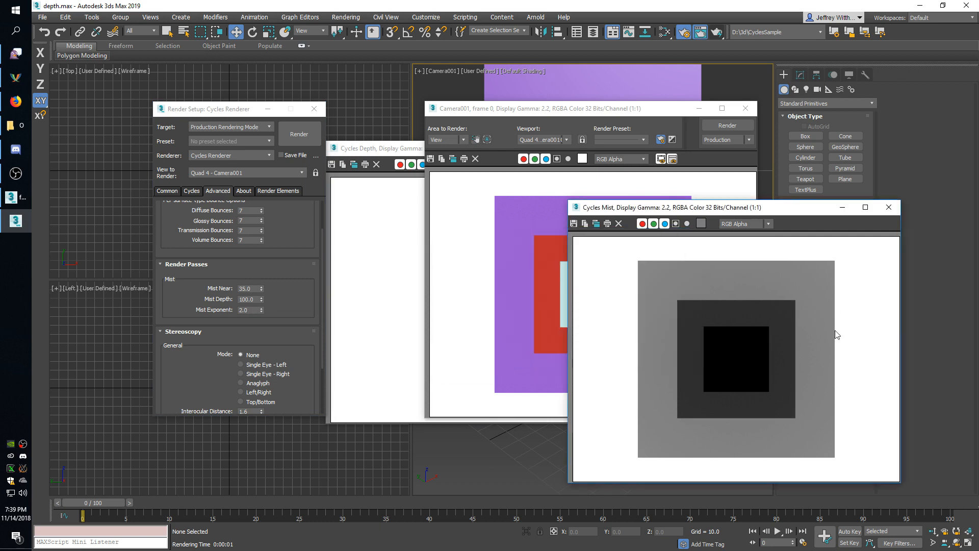
mouse_move(815, 354)
type("40")
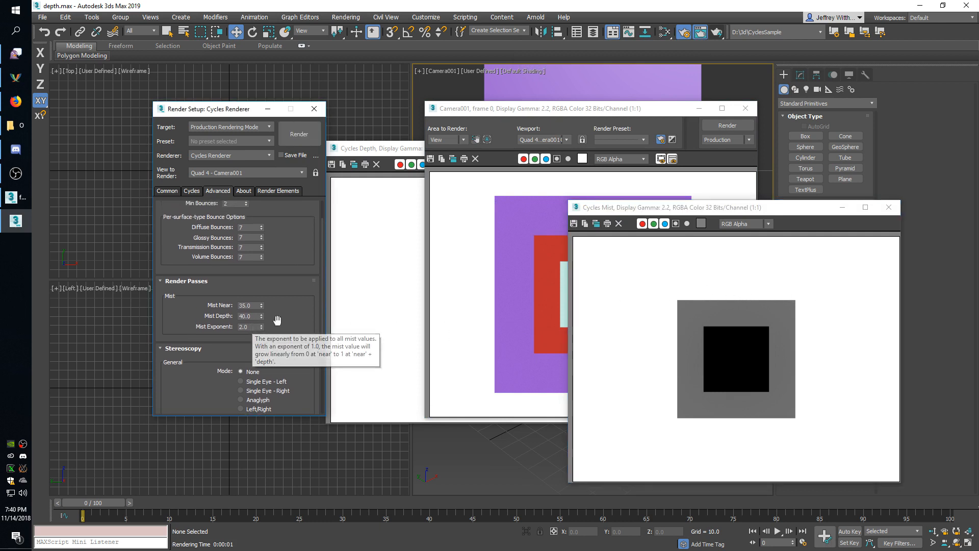
mouse_move(697, 398)
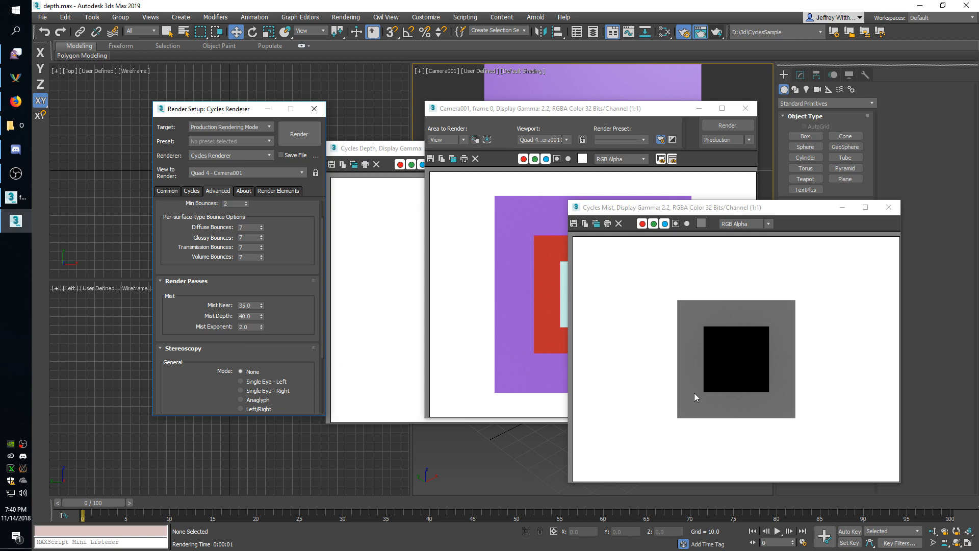
mouse_move(521, 385)
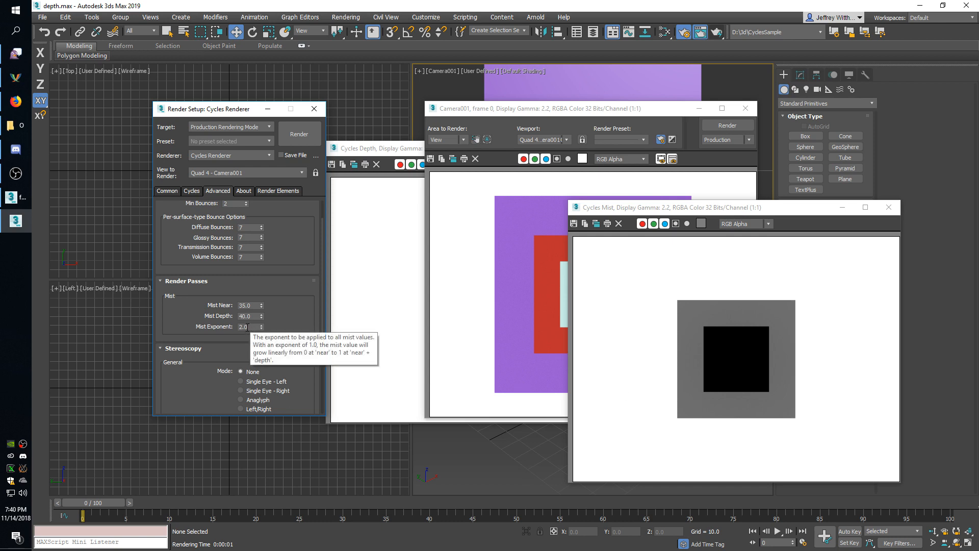
mouse_move(309, 314)
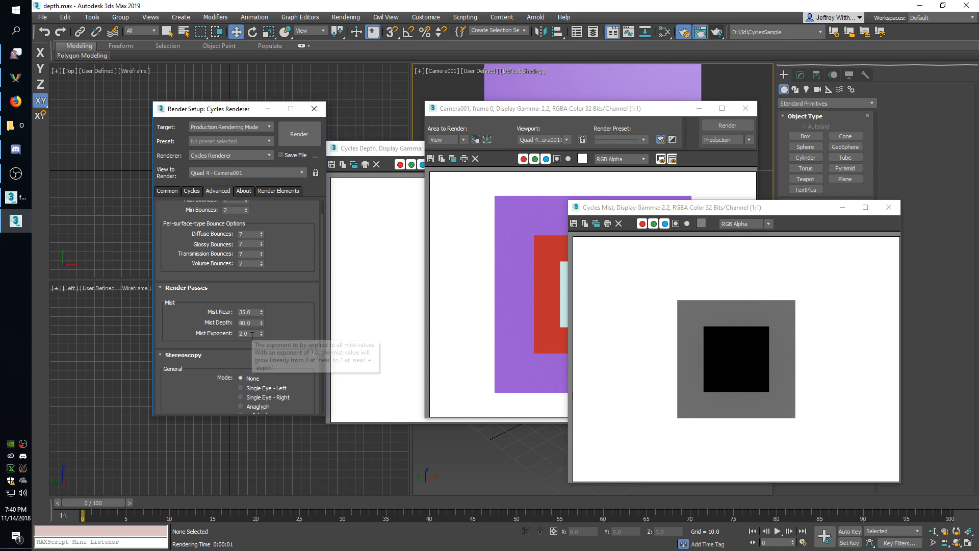
mouse_move(658, 400)
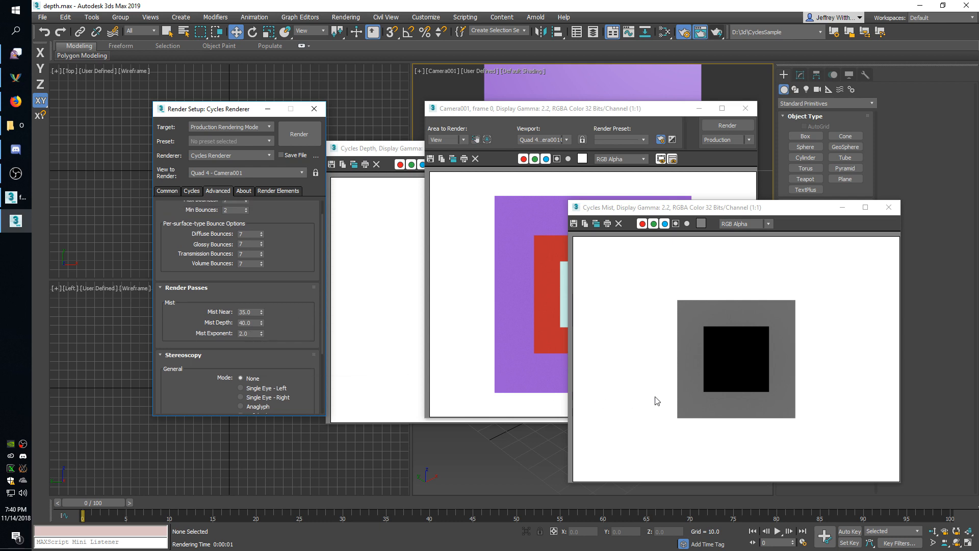
mouse_move(378, 204)
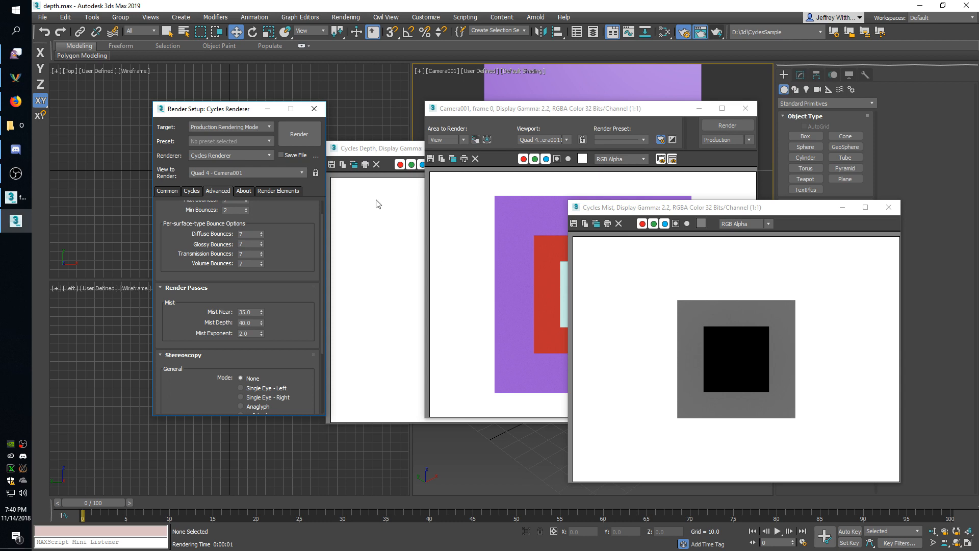
- Close the Render Setup dialog after the Mist Depth 40 re-render
left_click(314, 108)
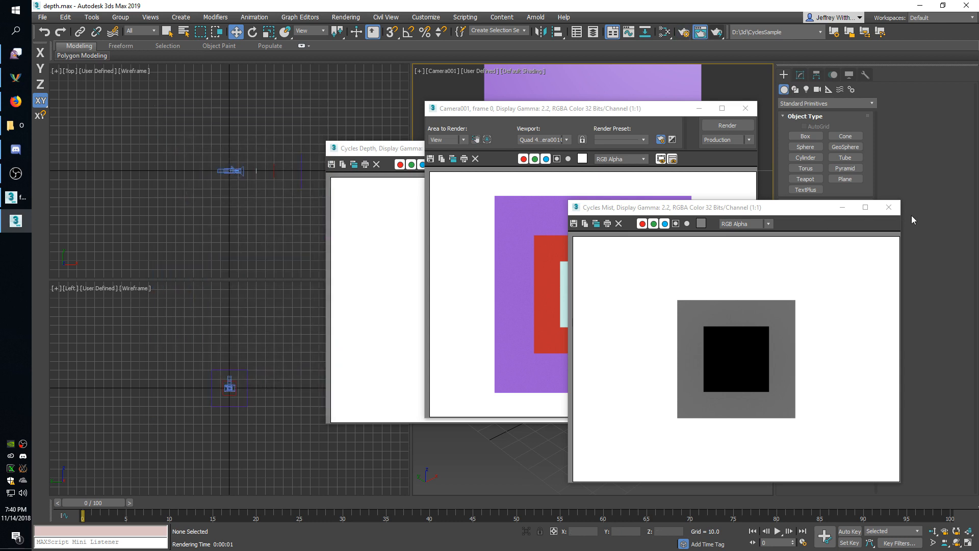
mouse_move(890, 208)
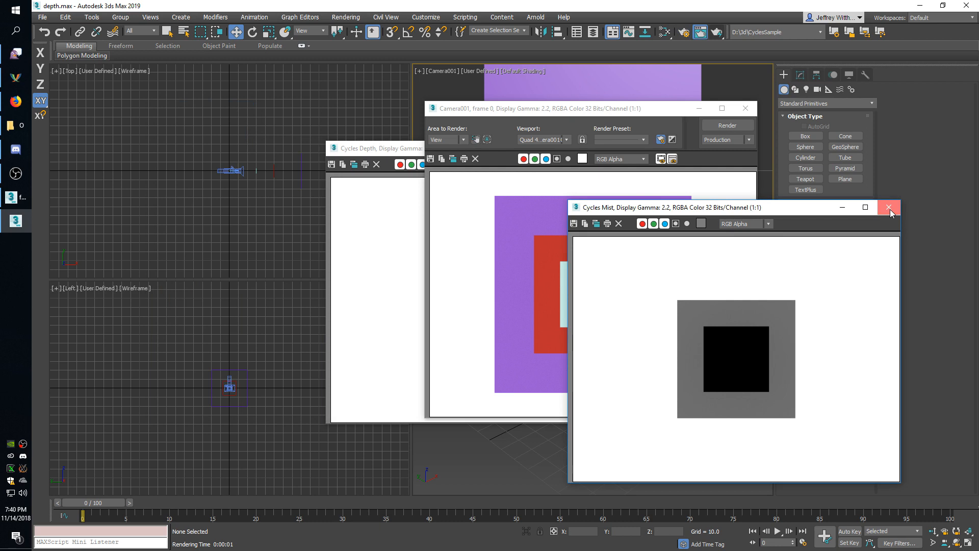
- Close the Cycles Mist, Camera001 and Cycles Depth render result windows
left_click(890, 208)
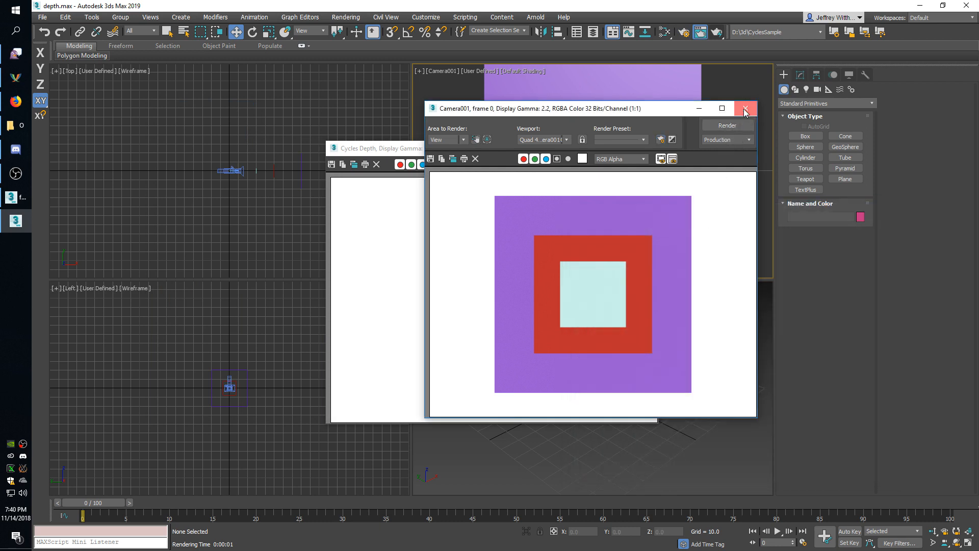
left_click(745, 108)
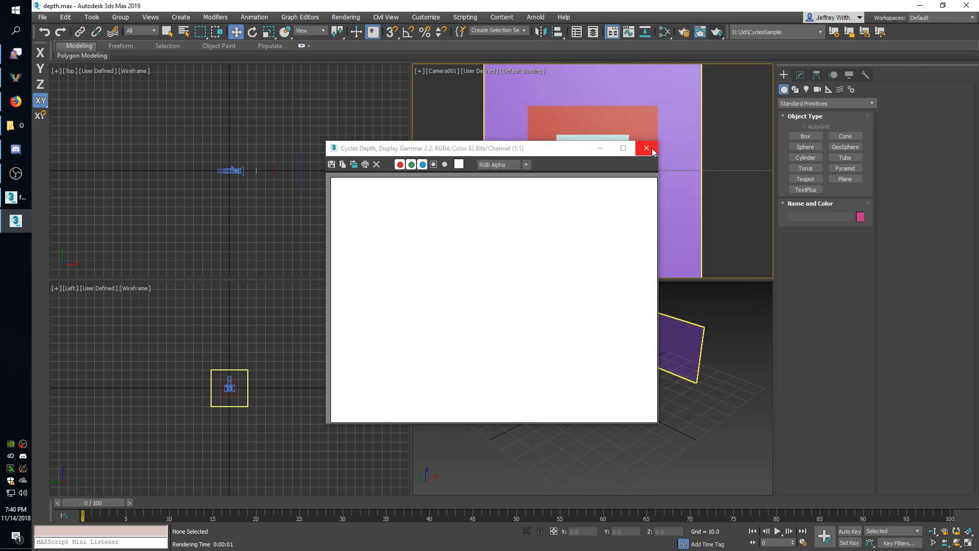
left_click(646, 148)
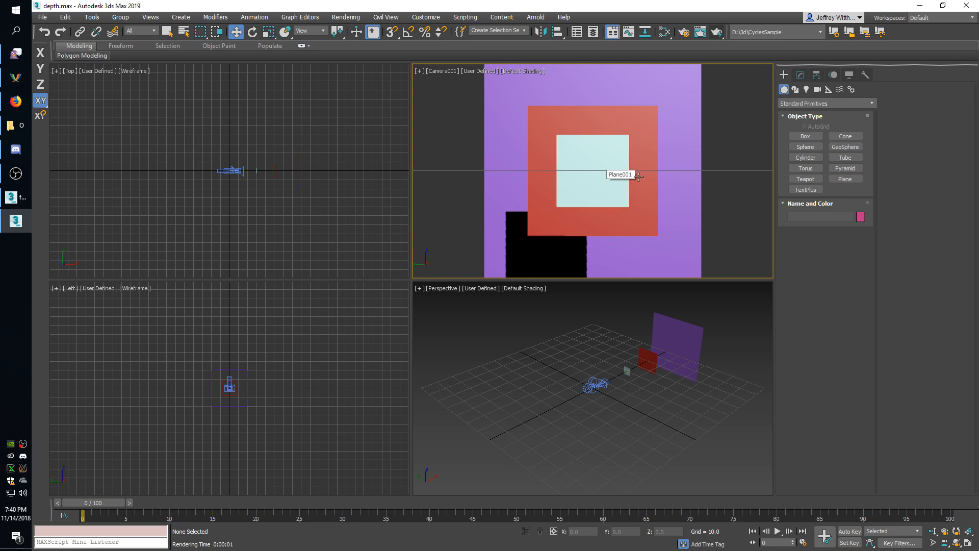
mouse_move(747, 158)
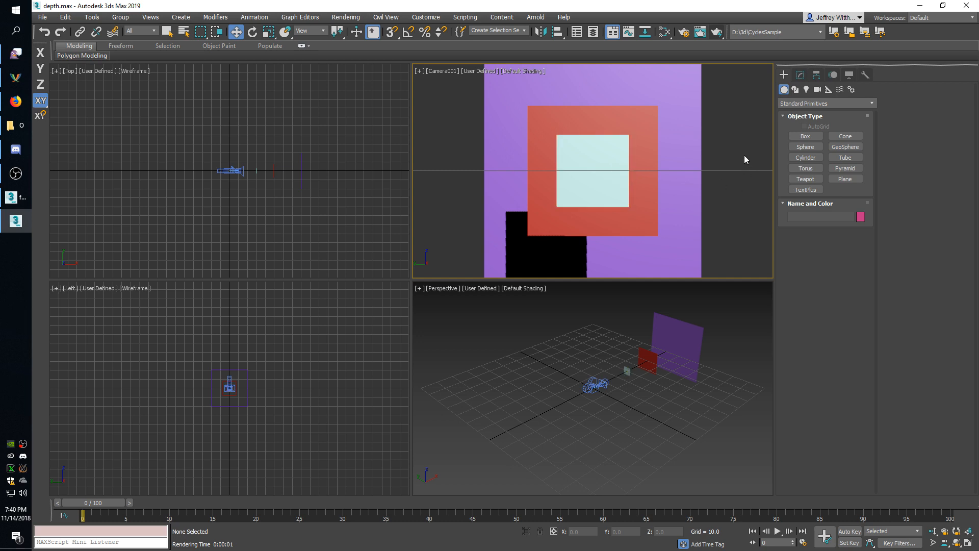